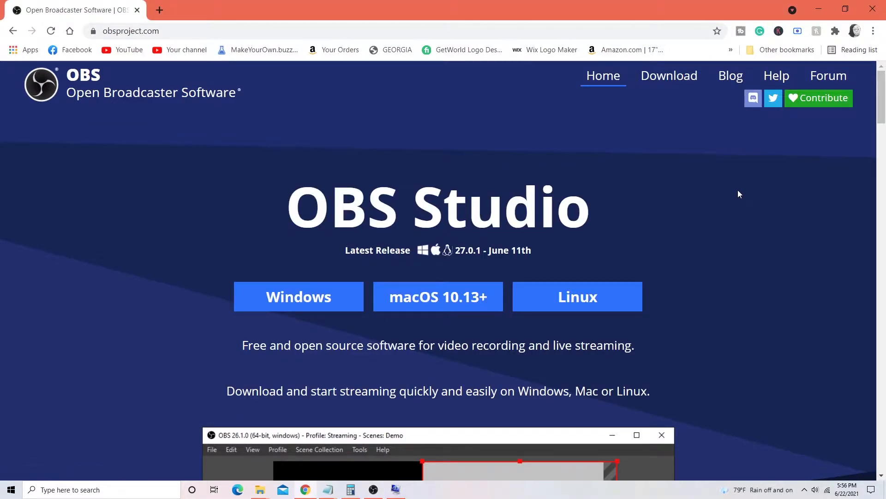
mouse_move(787, 202)
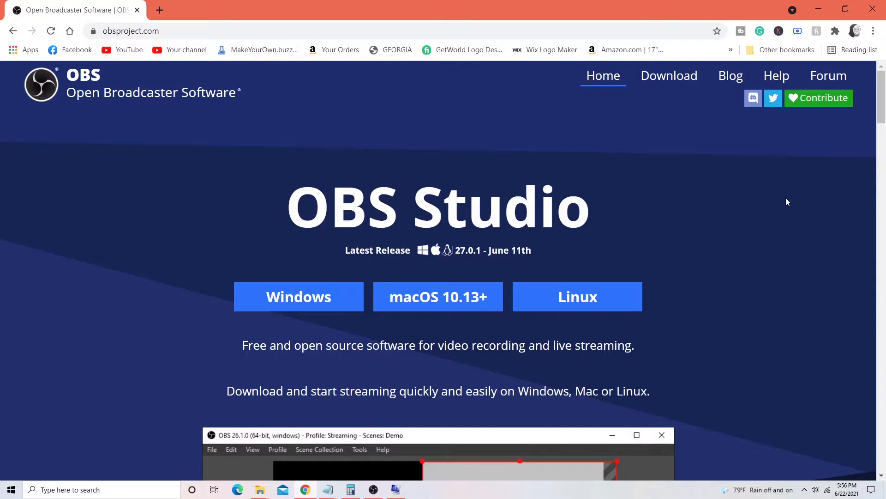
mouse_move(744, 147)
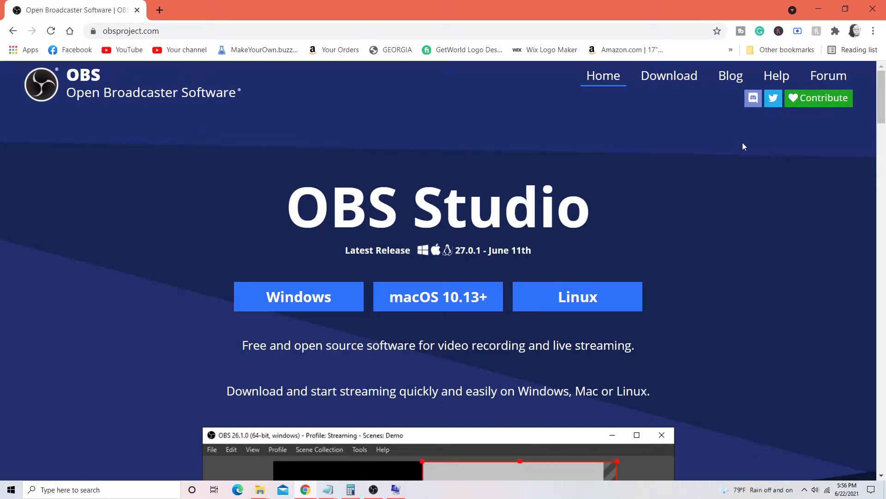
mouse_move(718, 145)
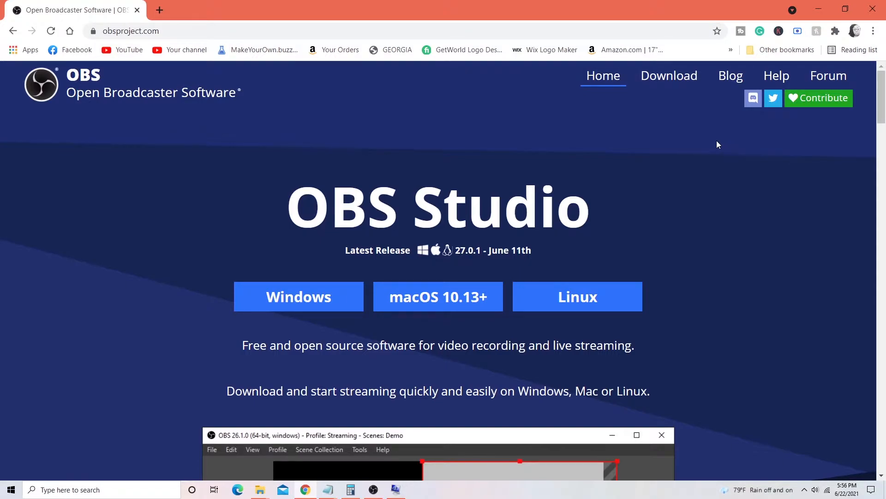
mouse_move(271, 210)
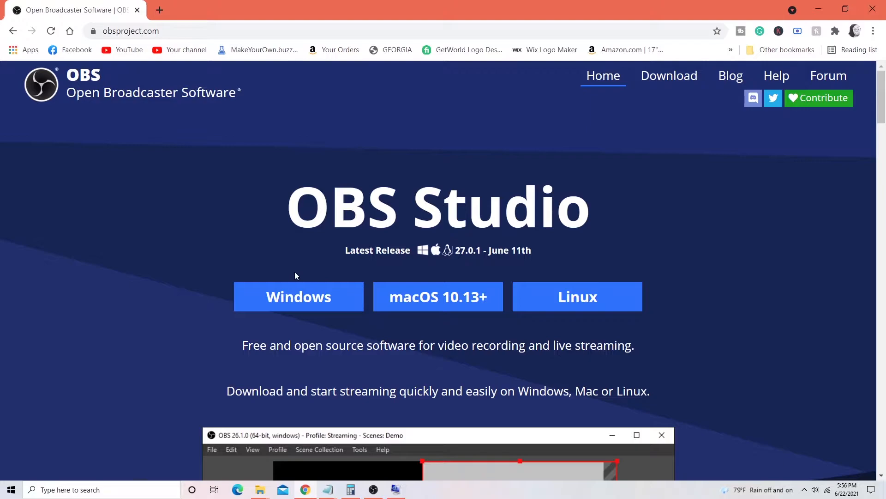
mouse_move(299, 297)
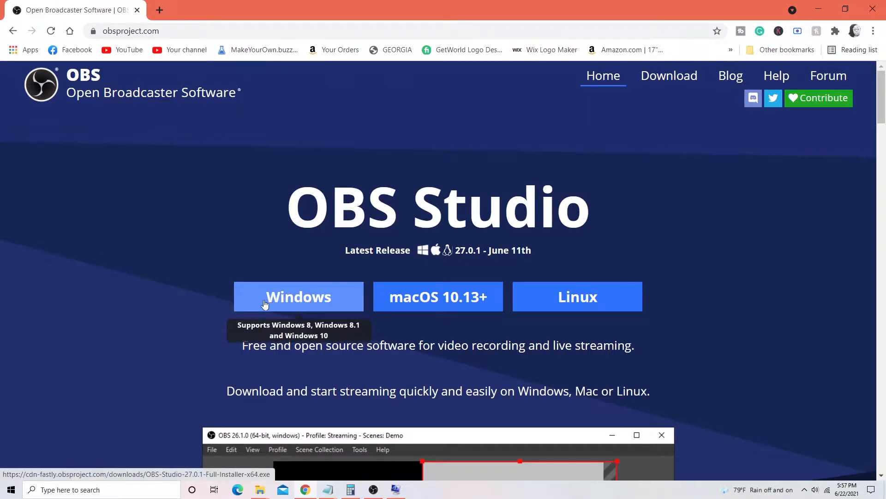
mouse_move(316, 301)
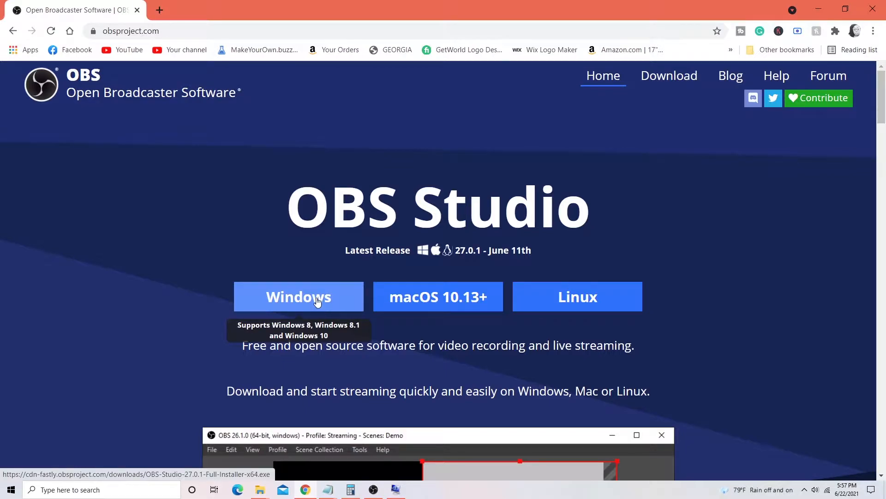
Download the OBS Studio Windows installer, run it, and dismiss the unverified-app warning
click(298, 296)
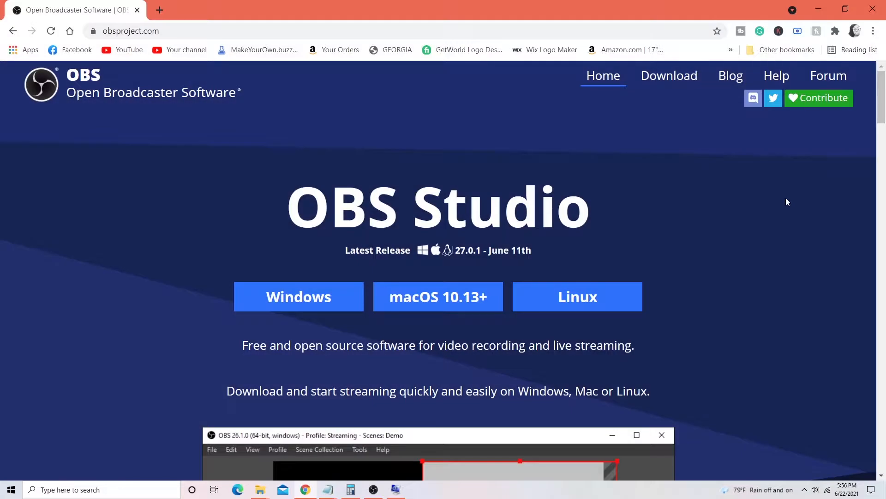
mouse_move(744, 147)
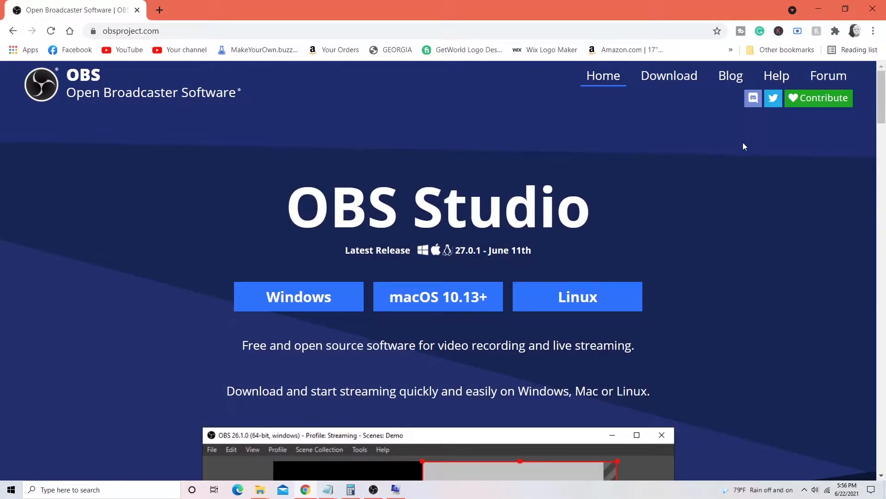
mouse_move(539, 95)
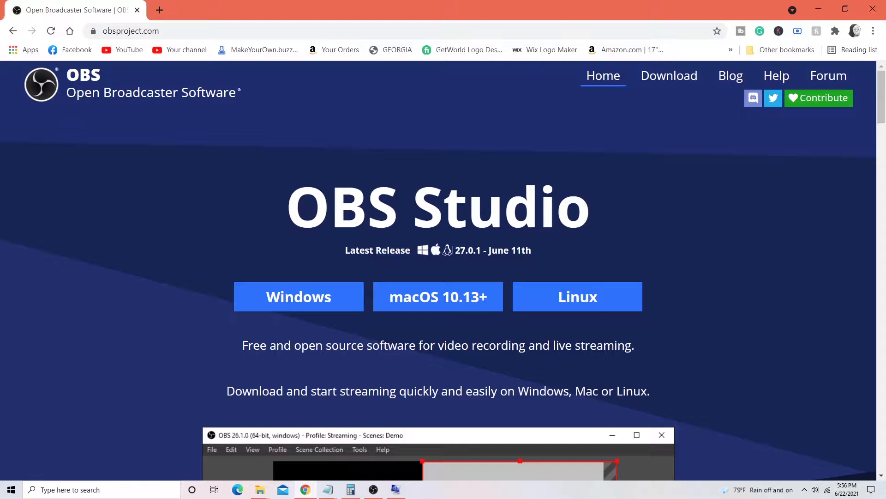
mouse_move(297, 278)
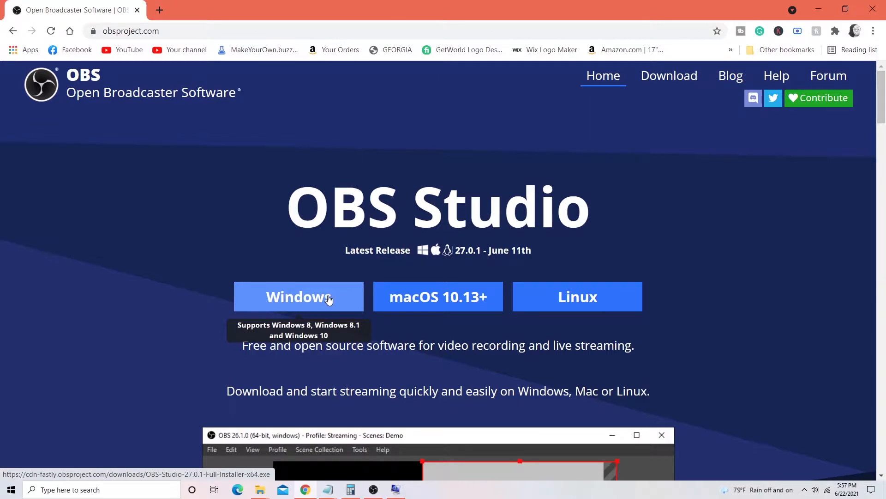
click(299, 296)
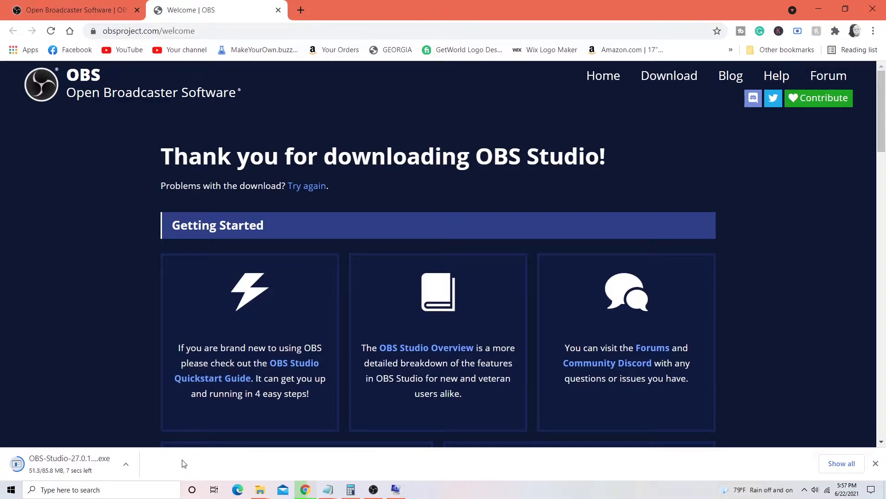
click(125, 463)
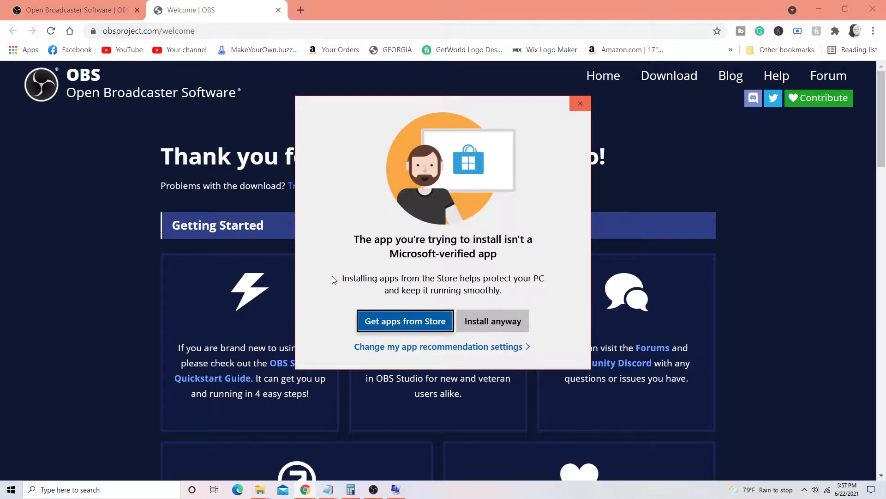
mouse_move(493, 320)
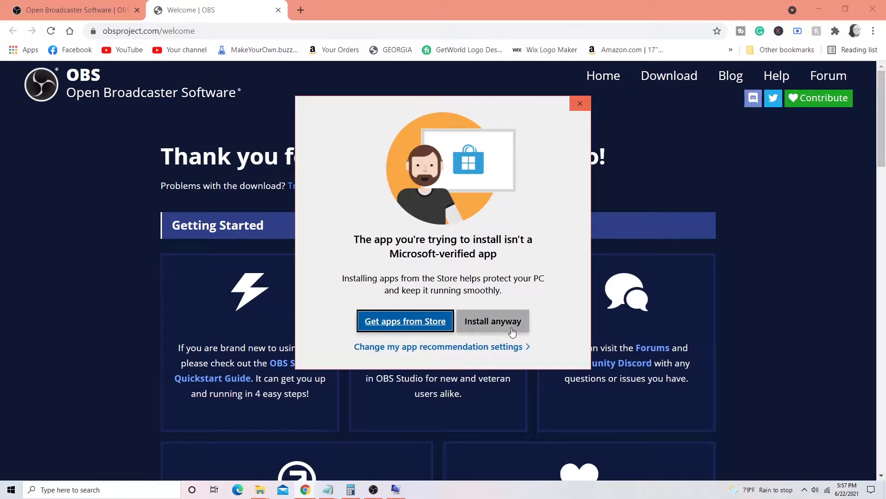
mouse_move(532, 256)
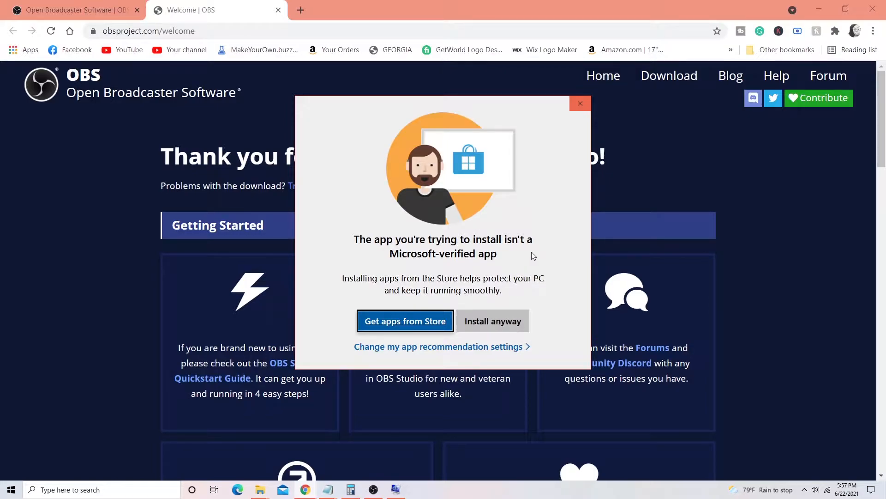
mouse_move(504, 239)
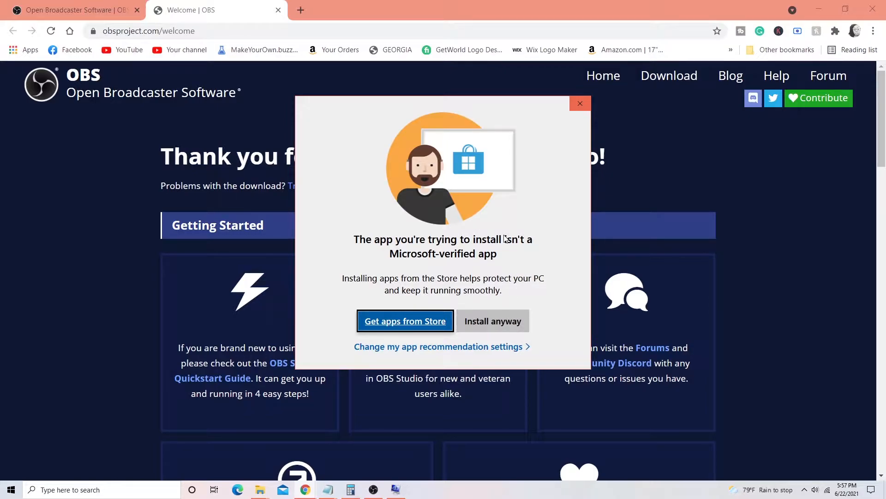
mouse_move(535, 176)
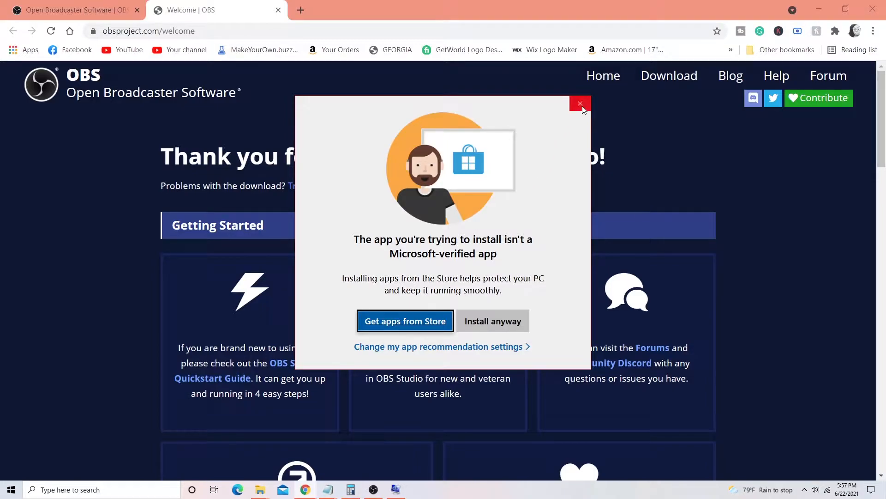
click(579, 104)
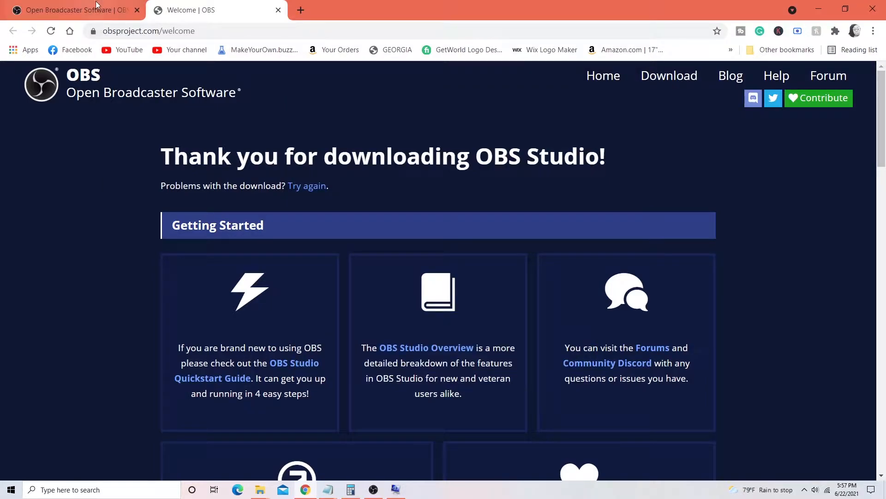
Switch to the OBS Studio window and reposition it on the desktop
click(603, 75)
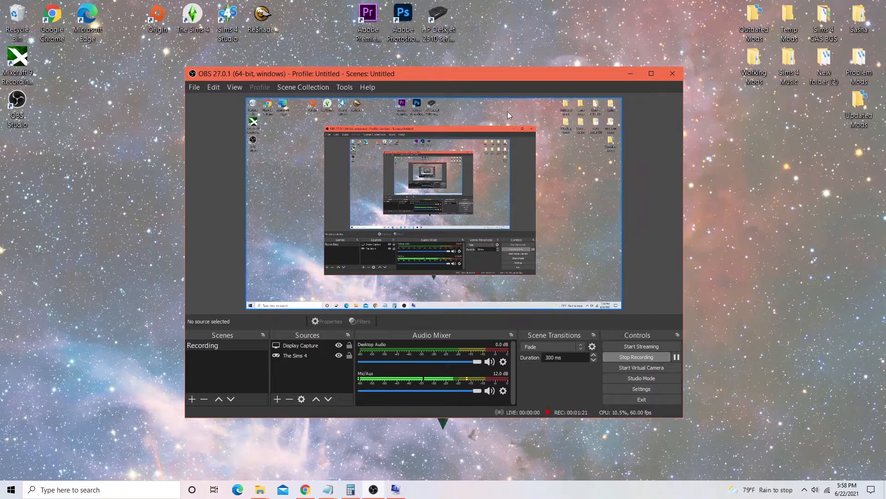
drag(434, 74, 413, 75)
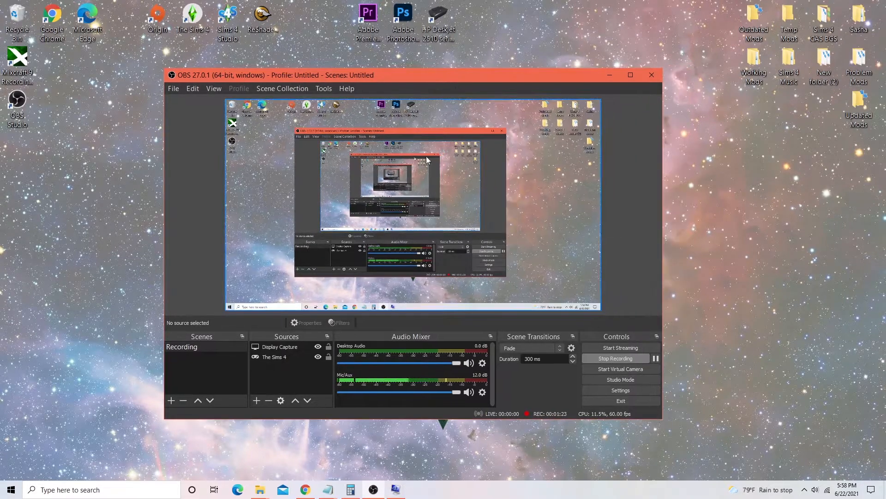
mouse_move(209, 150)
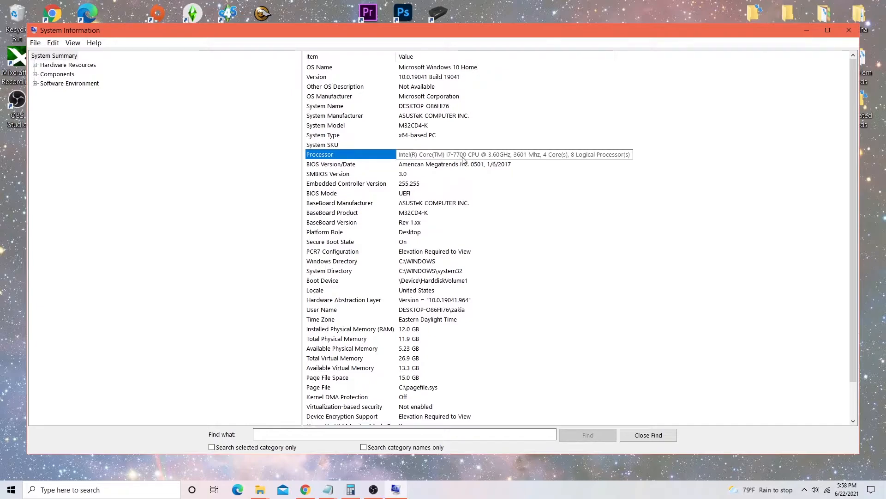
mouse_move(525, 155)
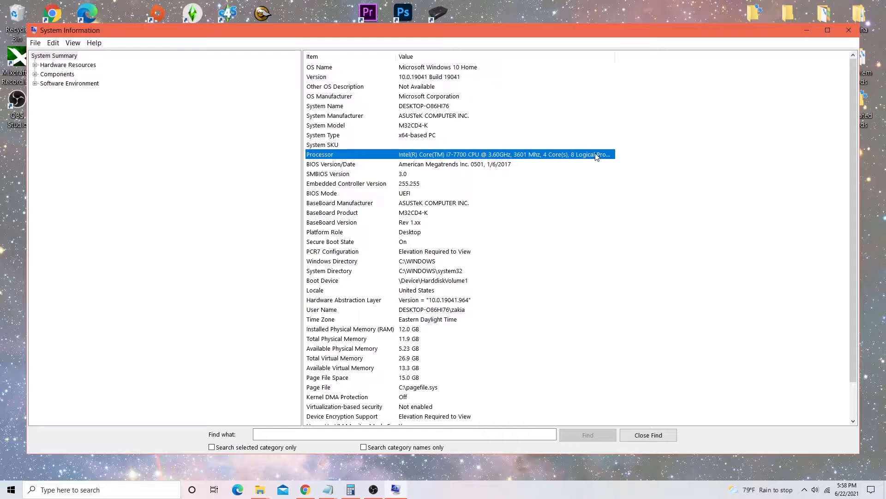
mouse_move(616, 159)
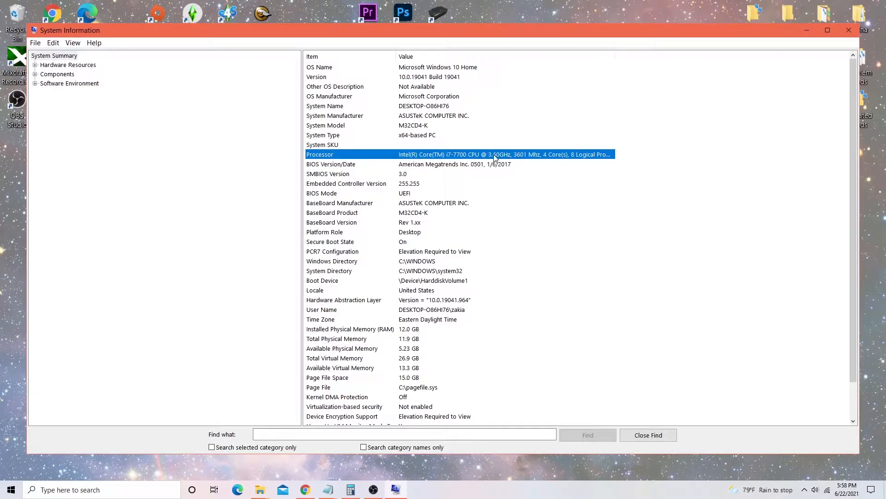
mouse_move(624, 195)
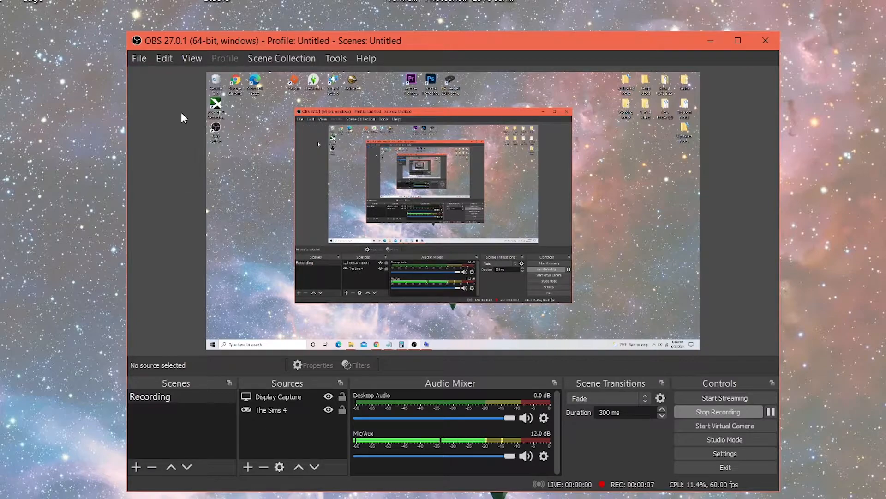
Open Settings, view Stream, then the Output streaming options (x264, CBR 2500 Kbps)
click(725, 452)
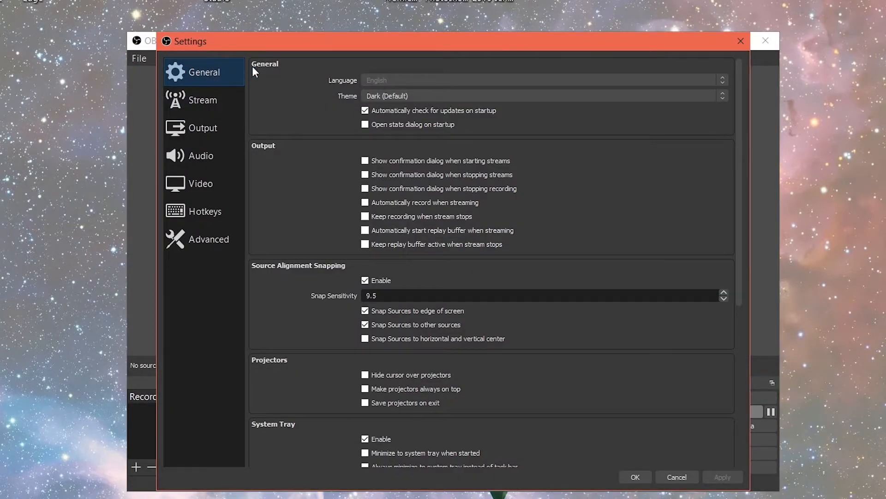
mouse_move(203, 100)
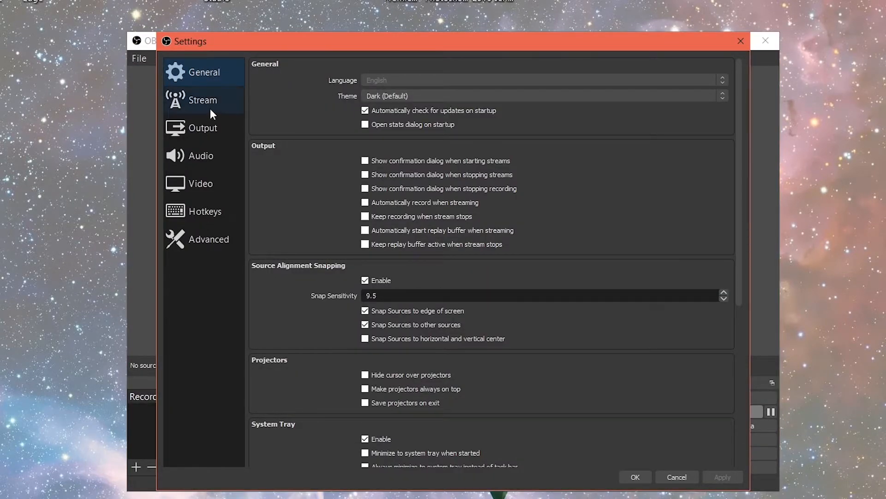
click(202, 100)
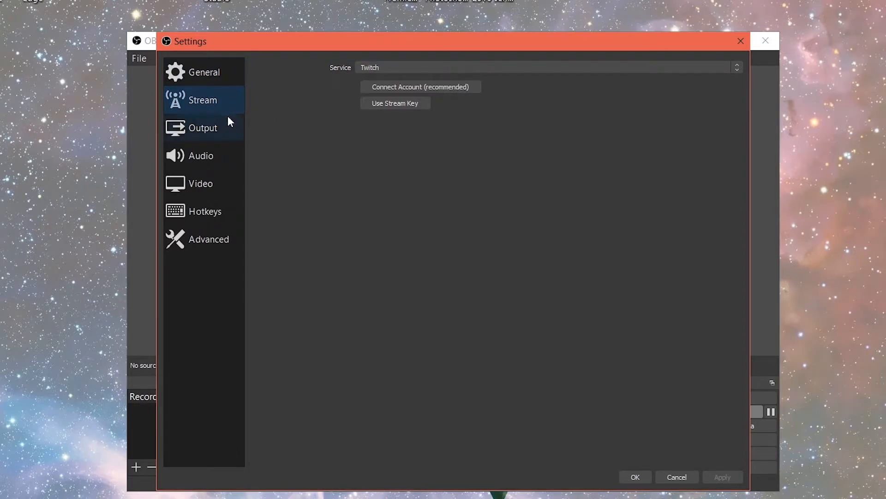
click(203, 127)
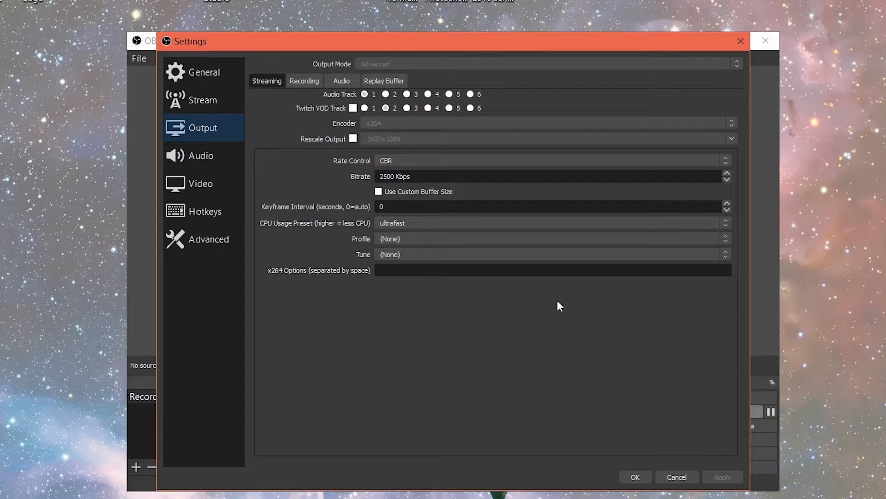
mouse_move(305, 109)
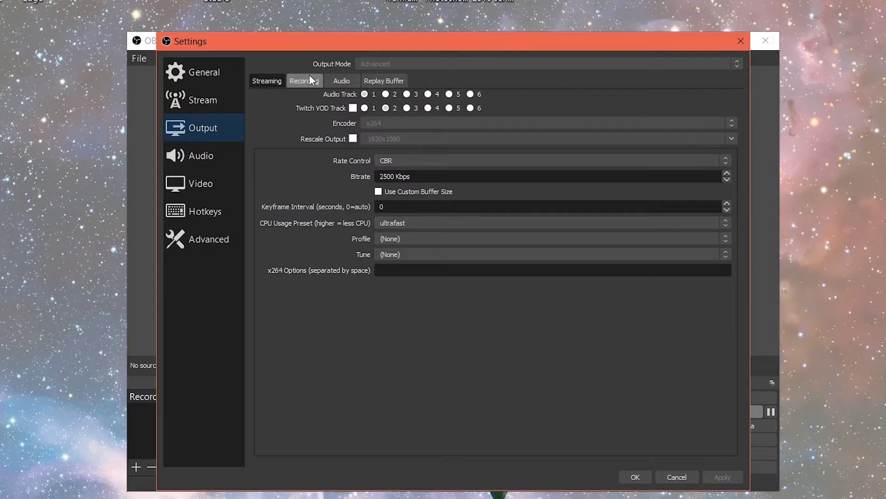
Review the Recording output: MP4 to OBS The Sims 4 Recordings folder, x264 CBR at 20000 Kbps
click(304, 80)
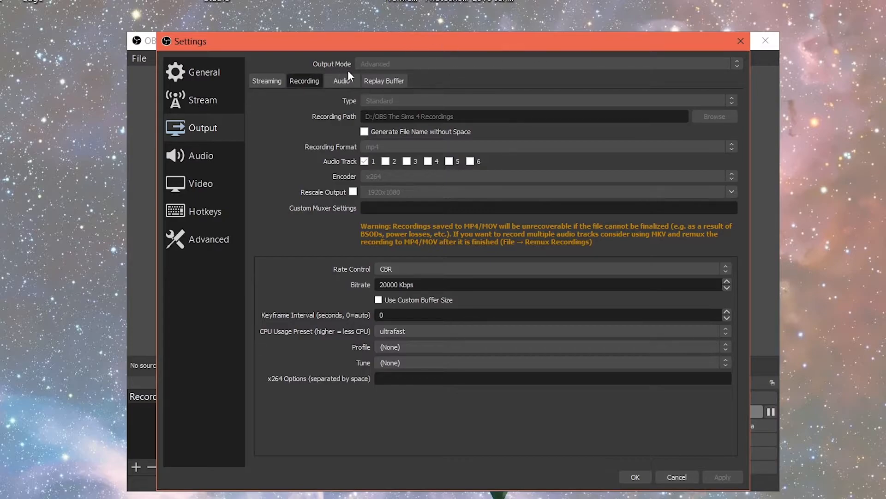
mouse_move(347, 101)
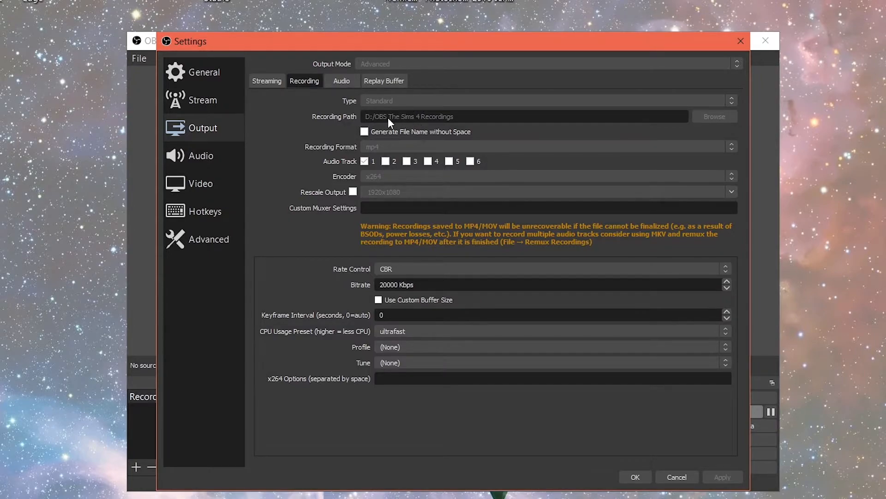
mouse_move(469, 124)
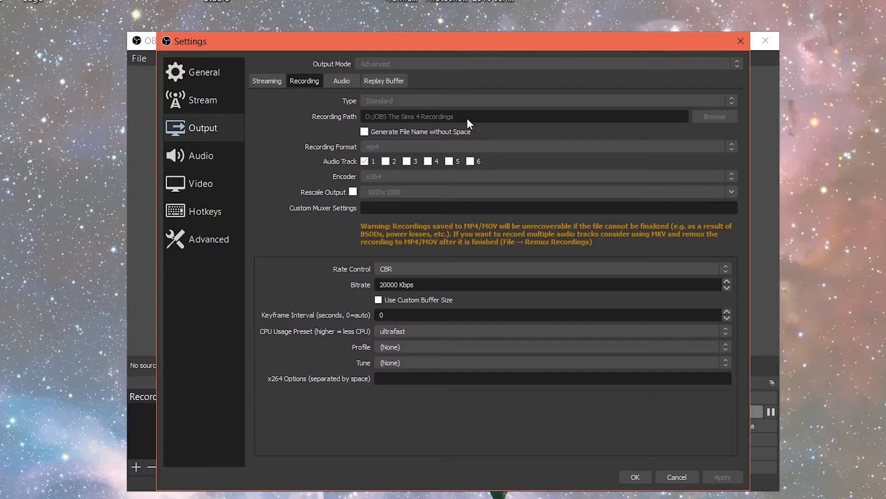
mouse_move(520, 100)
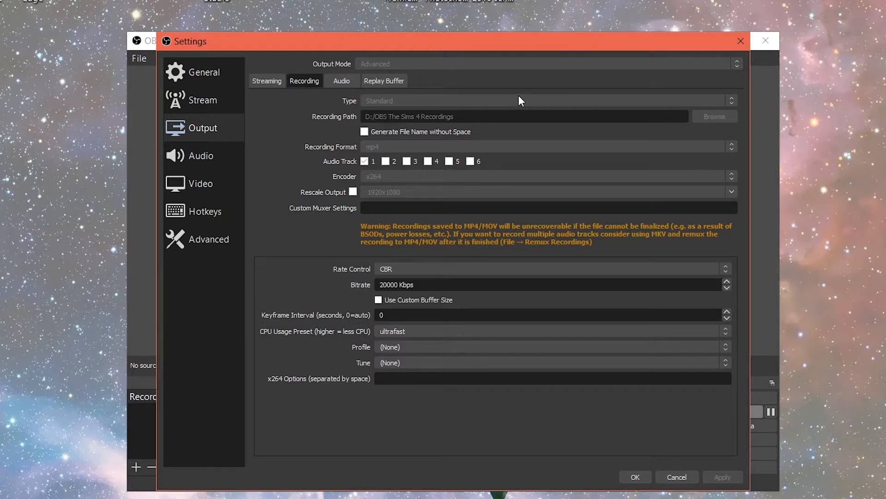
mouse_move(348, 129)
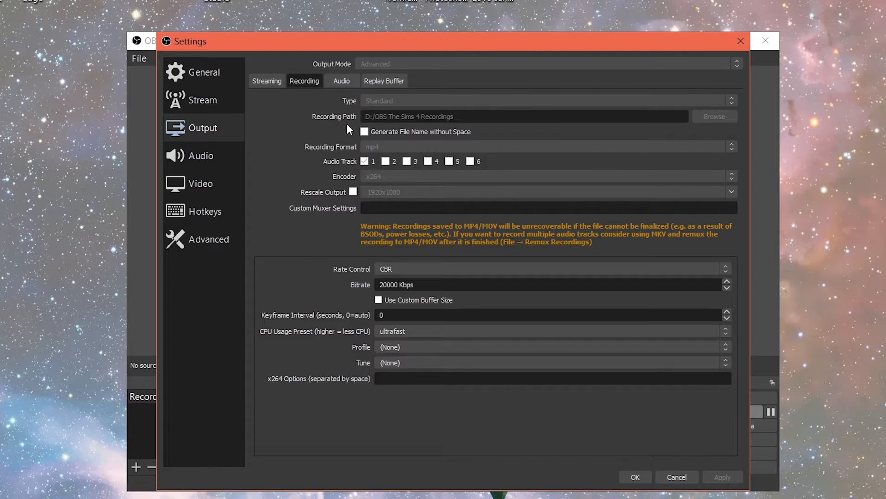
mouse_move(355, 122)
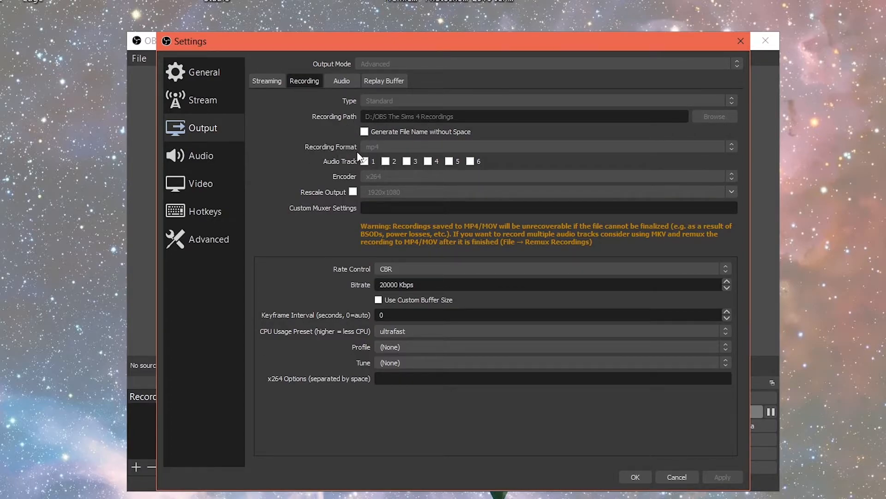
click(364, 161)
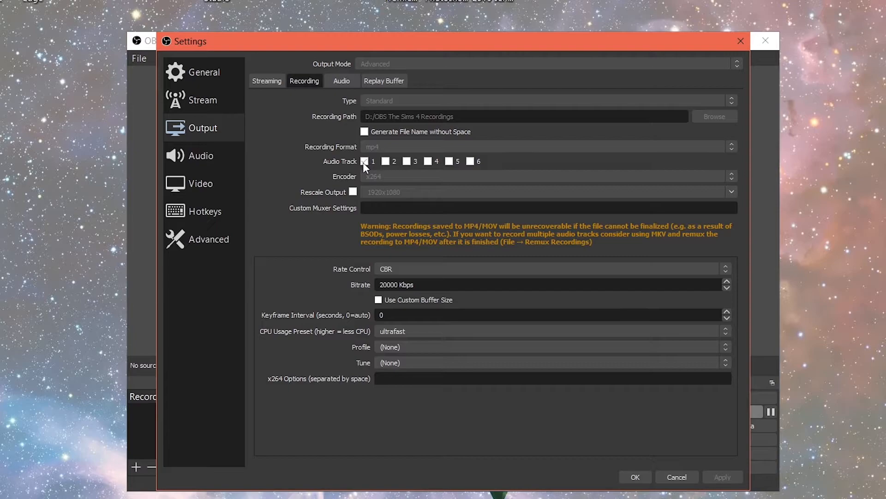
drag(441, 41, 777, 3)
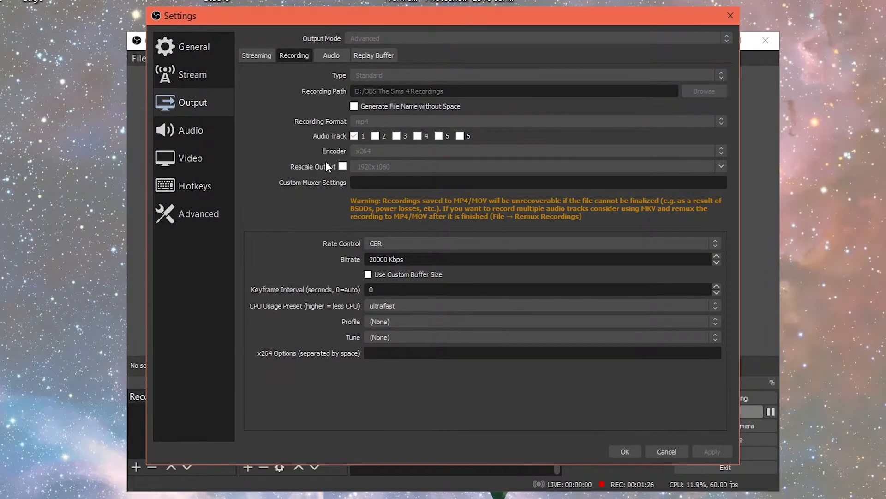
mouse_move(361, 162)
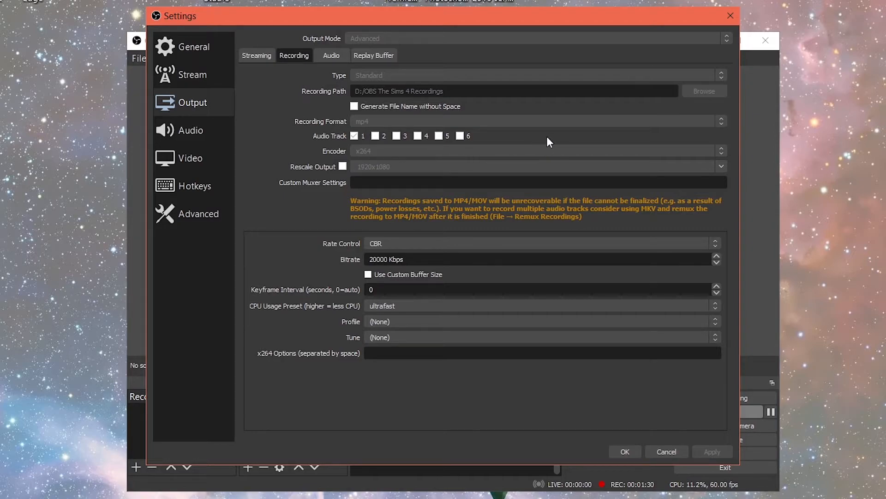
mouse_move(442, 155)
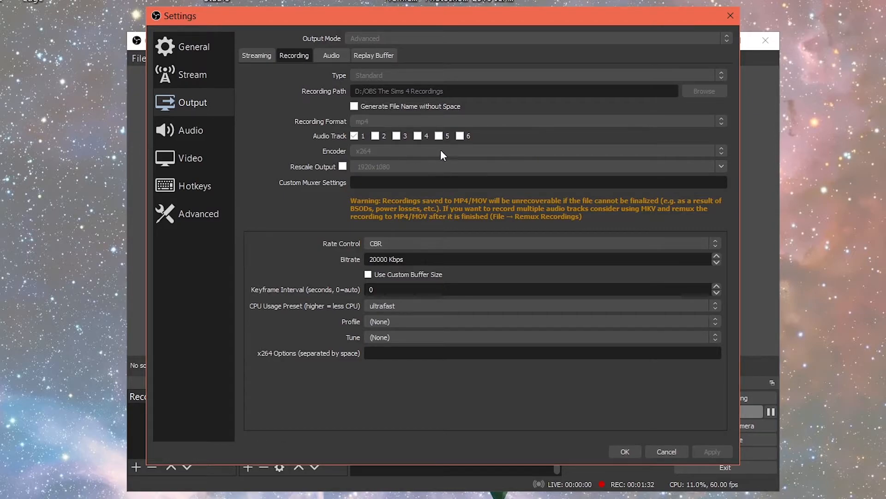
mouse_move(532, 135)
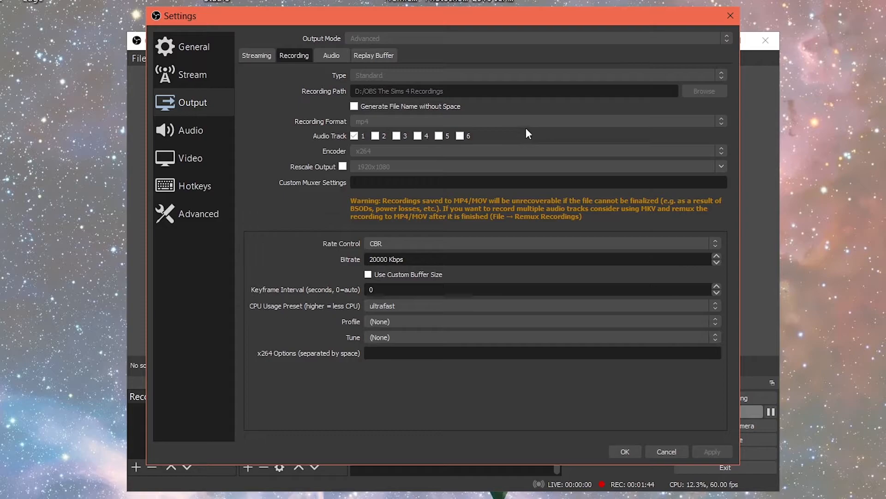
mouse_move(399, 154)
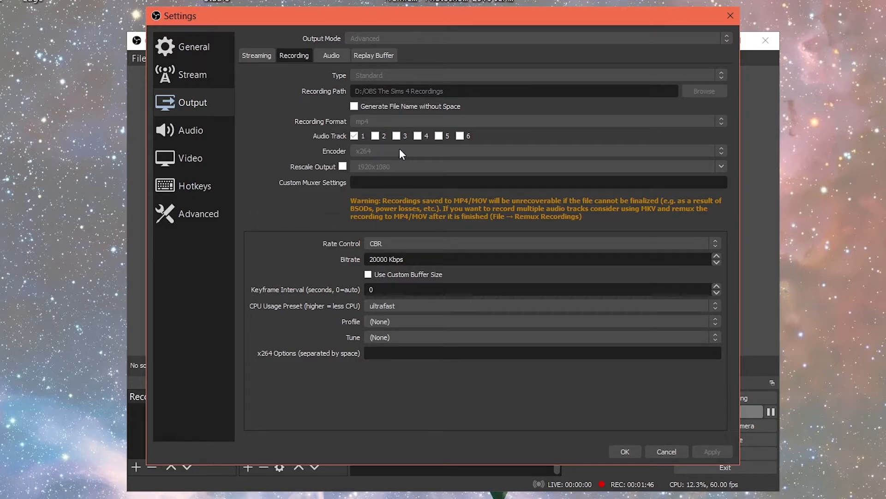
mouse_move(375, 175)
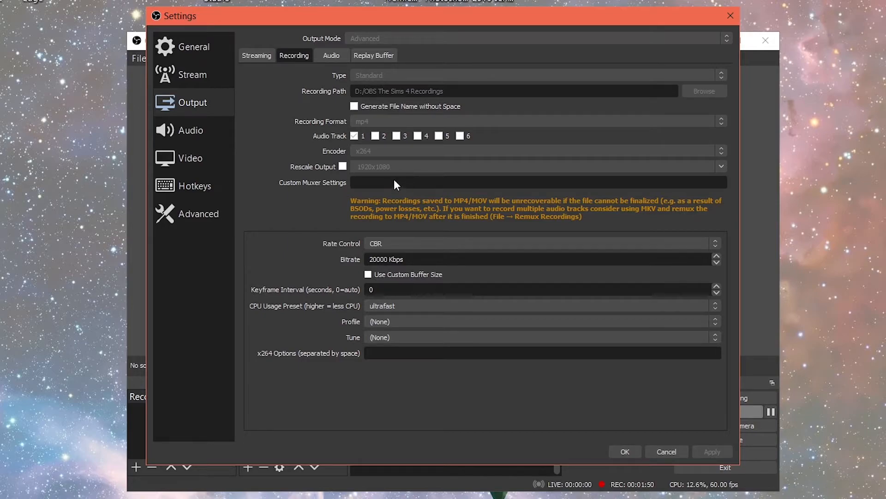
mouse_move(338, 253)
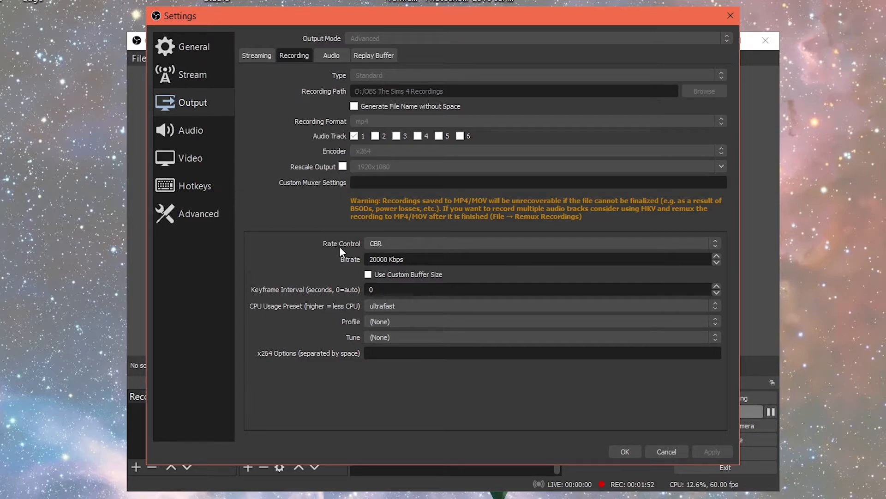
click(542, 243)
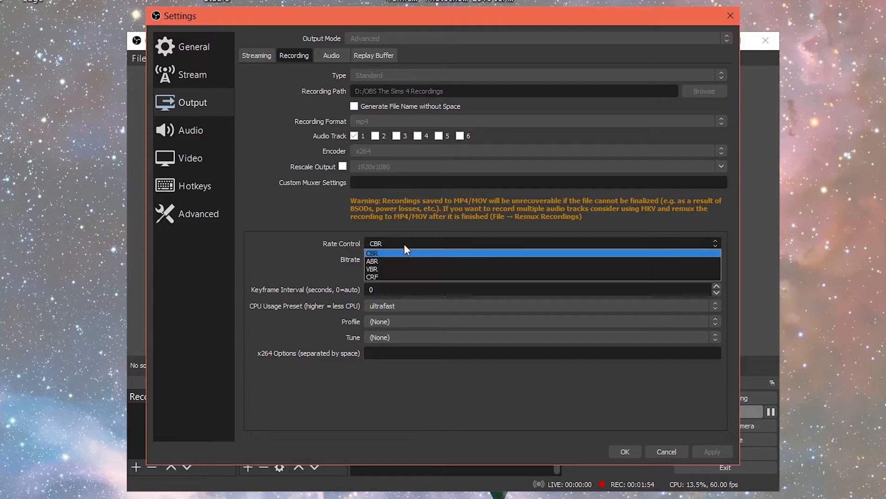
click(374, 252)
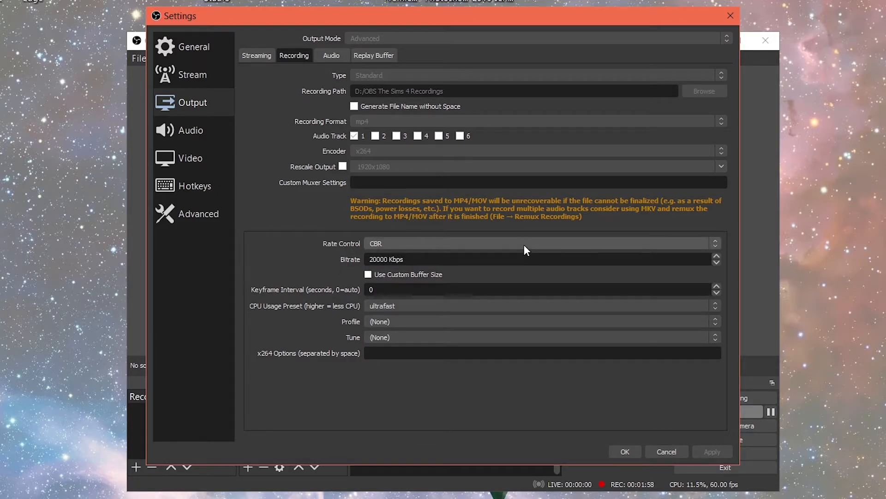
mouse_move(318, 275)
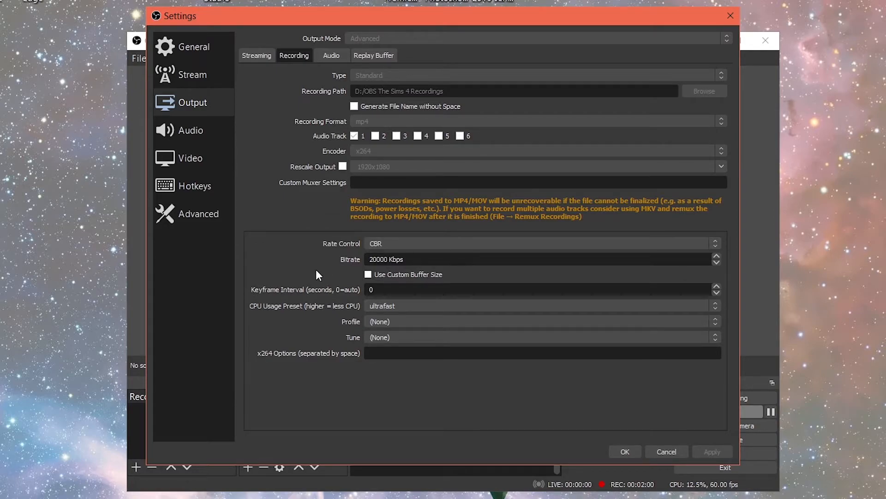
mouse_move(369, 272)
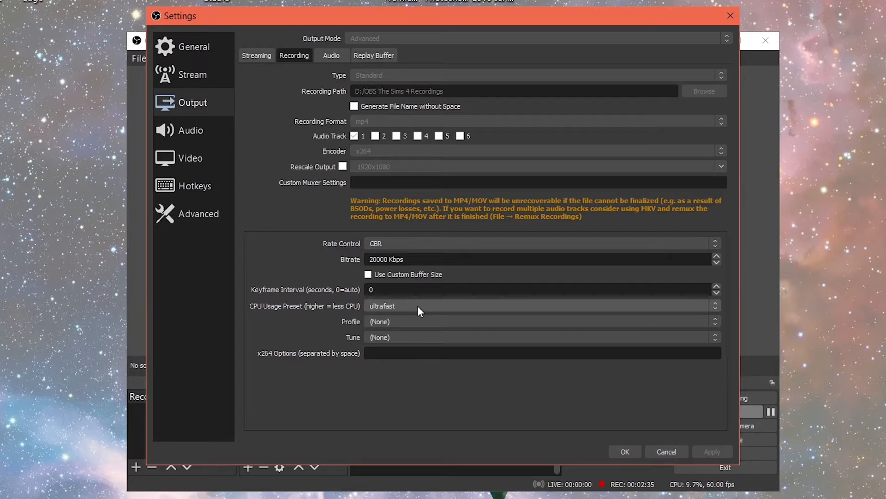
mouse_move(359, 324)
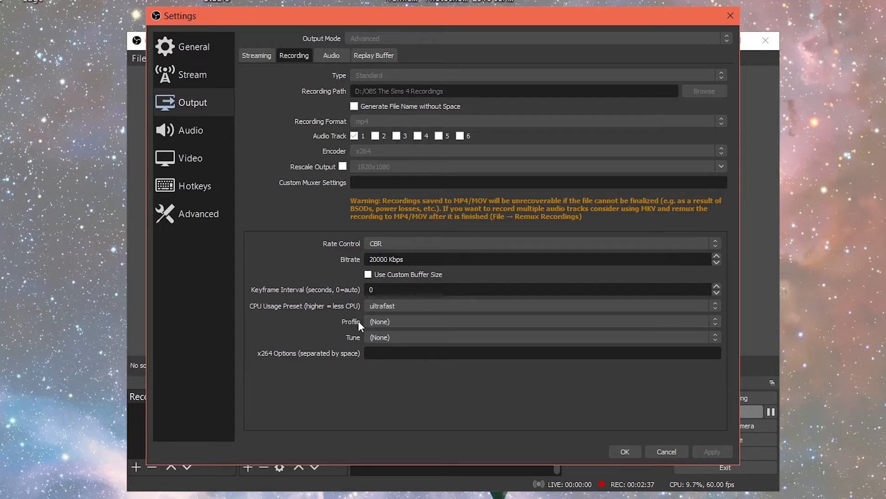
mouse_move(689, 330)
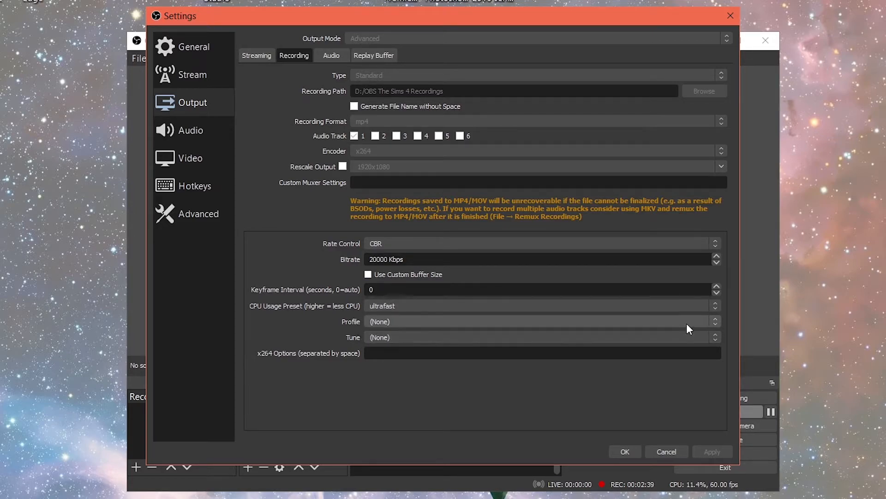
mouse_move(340, 392)
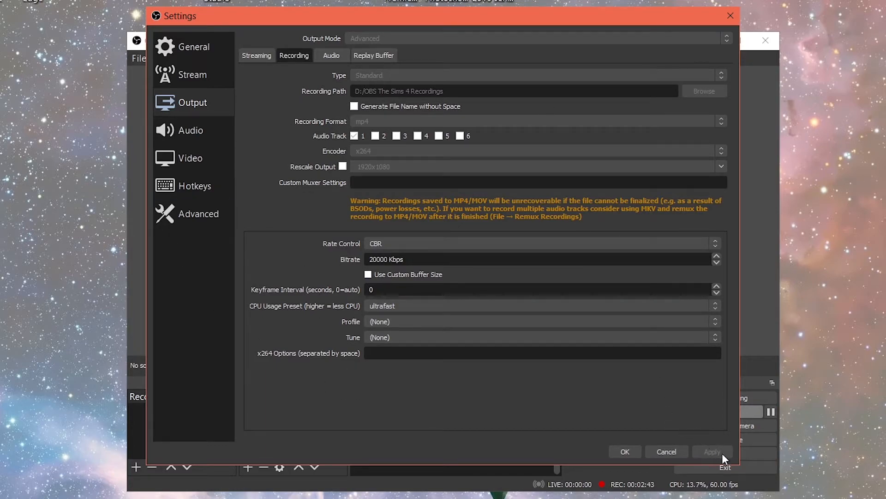
Look over the Replay Buffer and Streaming output tabs, returning to the Recording settings
click(331, 54)
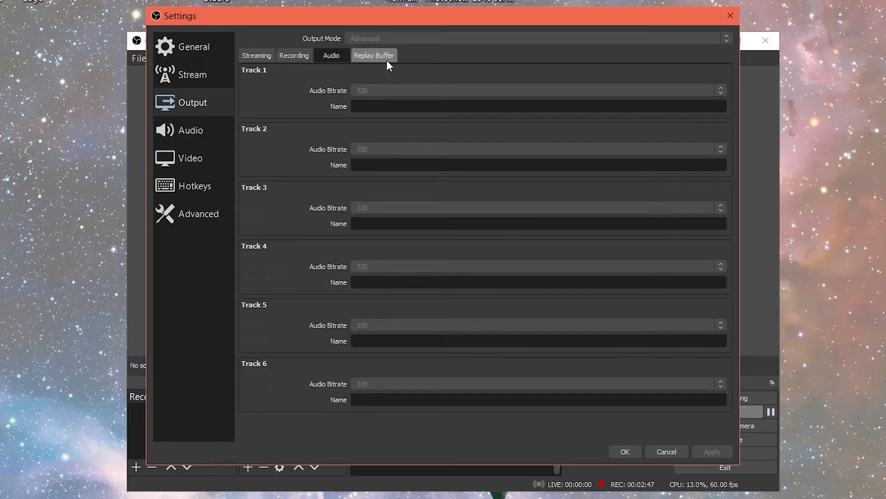
click(374, 55)
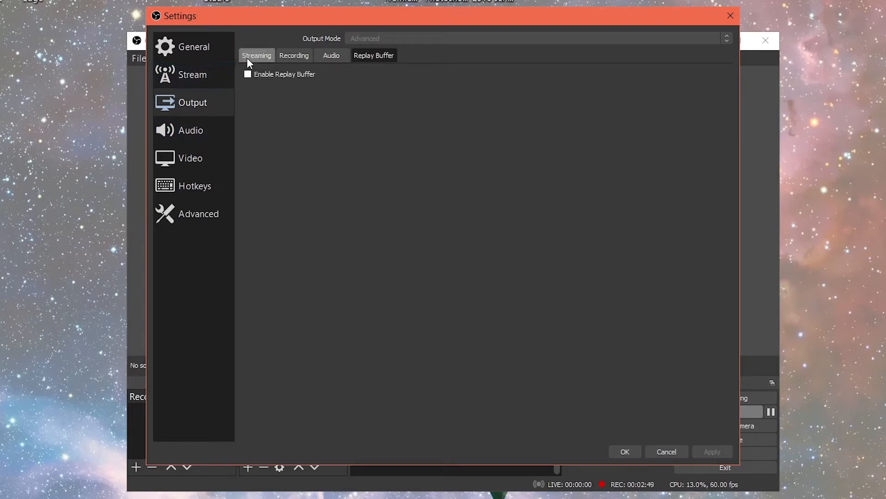
click(294, 54)
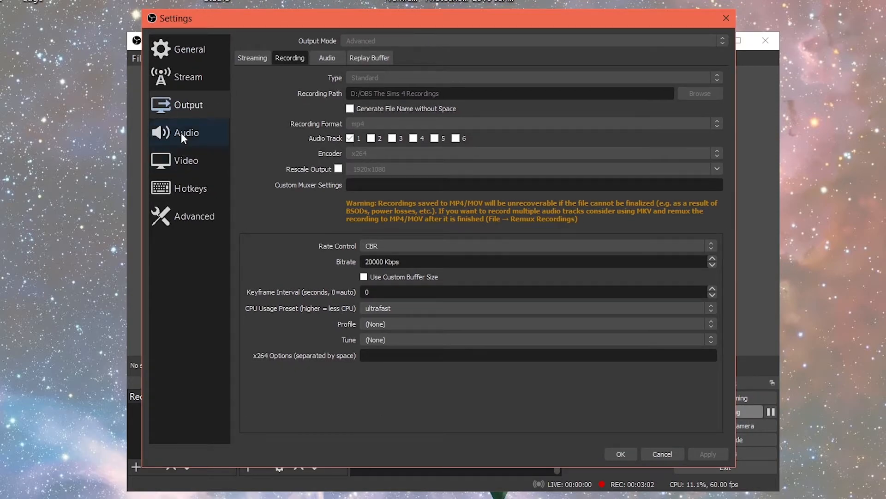
In Audio settings, set Mic/Auxiliary Audio to Line (2- AudioBox USB)
click(187, 132)
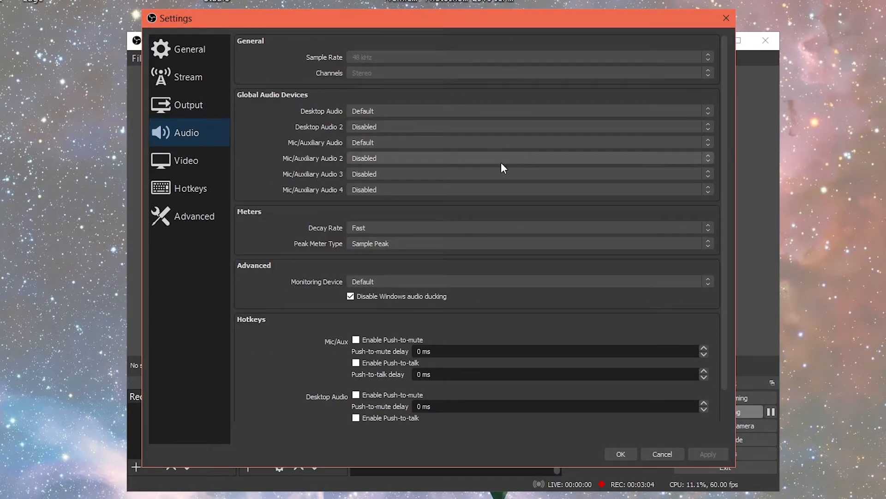
scroll(down, 3)
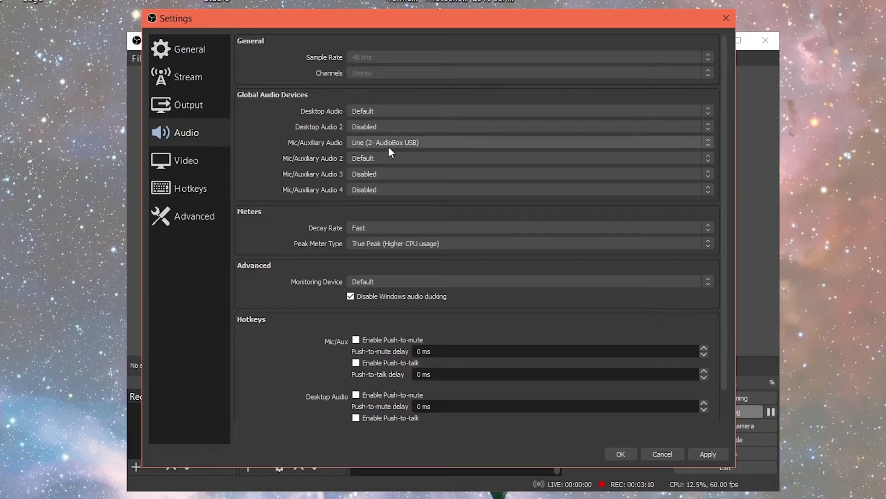
mouse_move(396, 149)
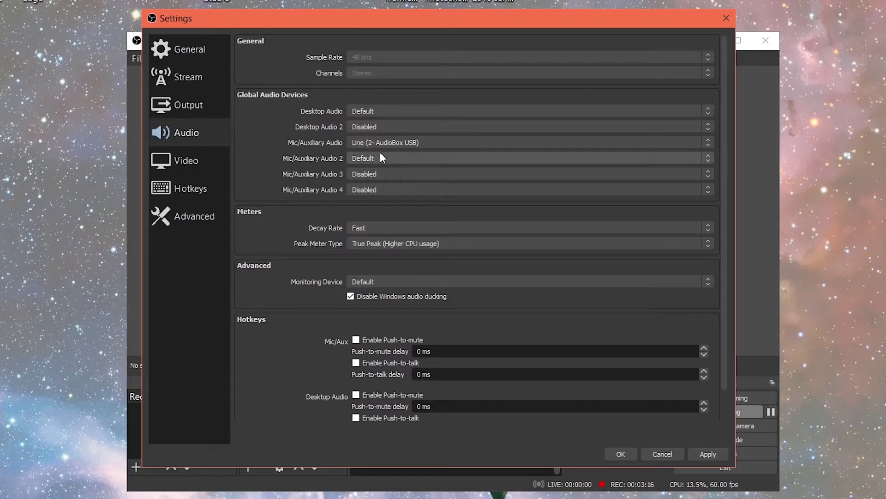
click(530, 142)
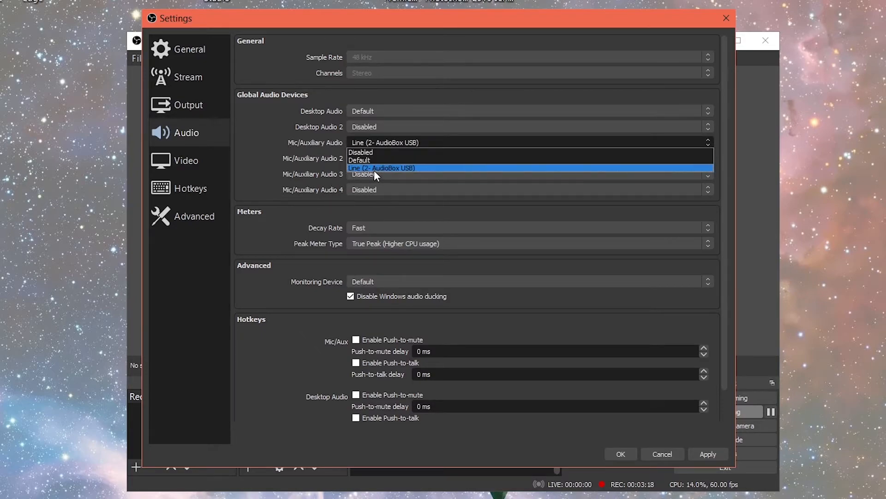
click(382, 168)
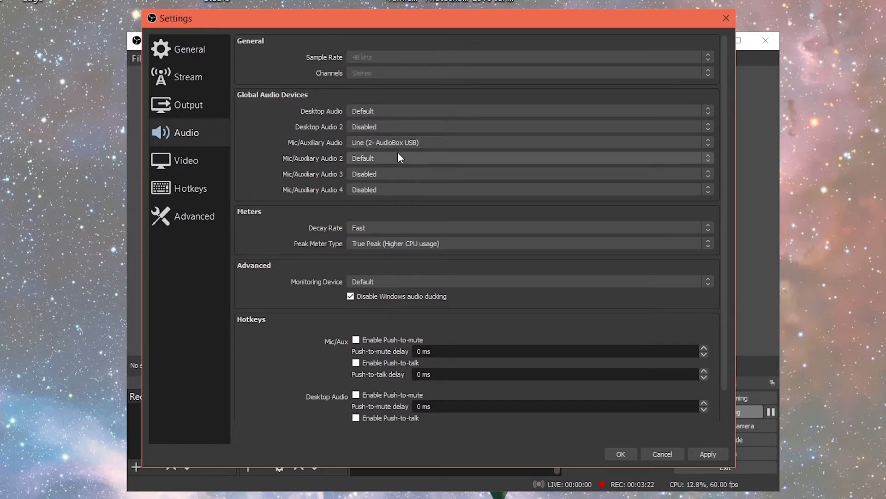
View the Video settings: 1920x1080 canvas and output at 60 FPS
click(185, 149)
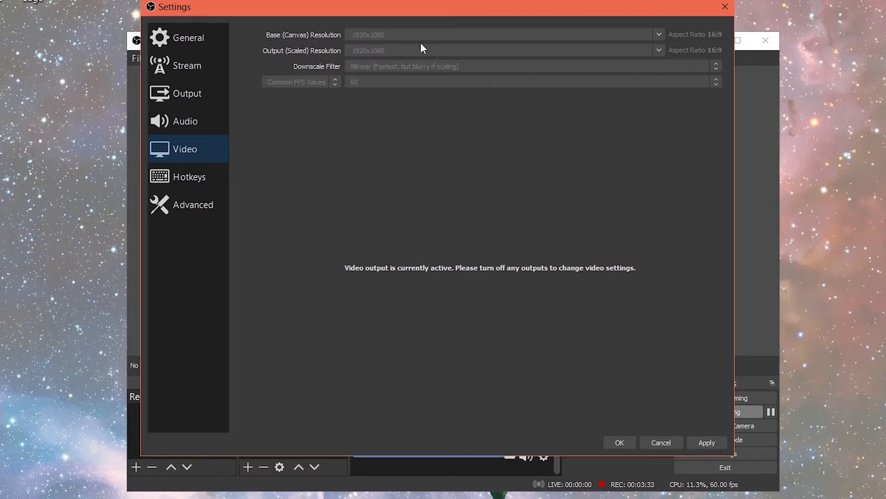
mouse_move(432, 51)
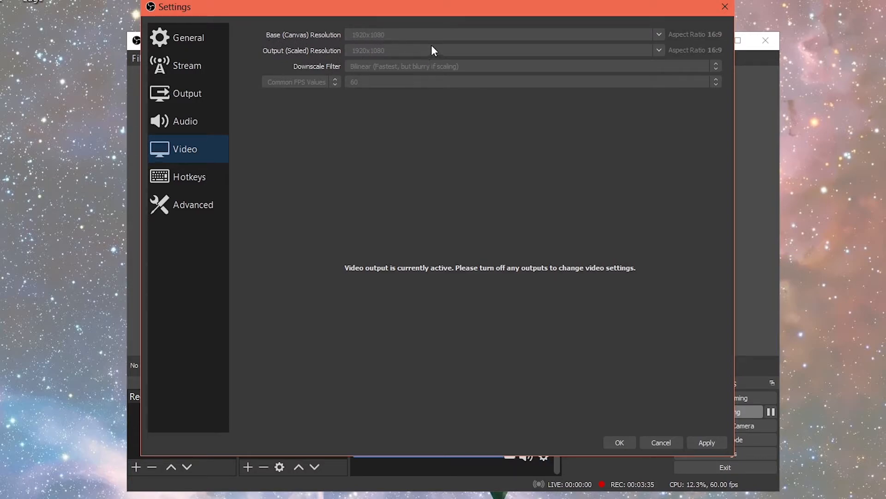
mouse_move(469, 67)
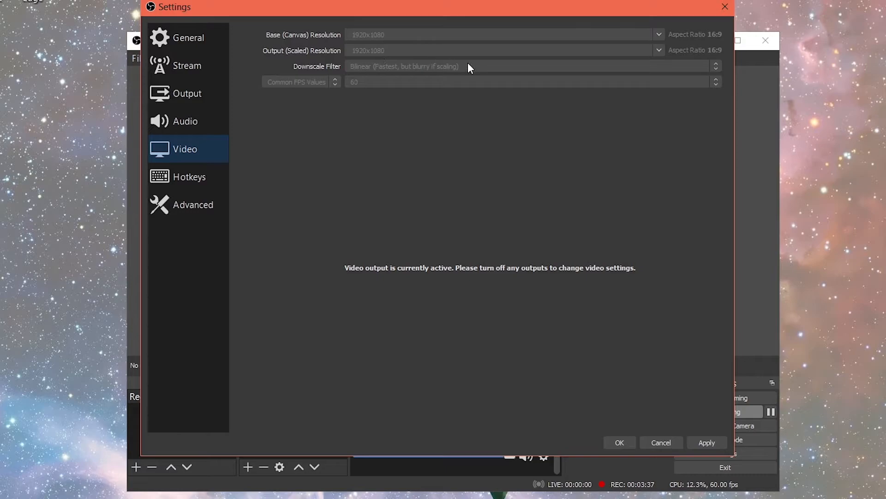
mouse_move(348, 73)
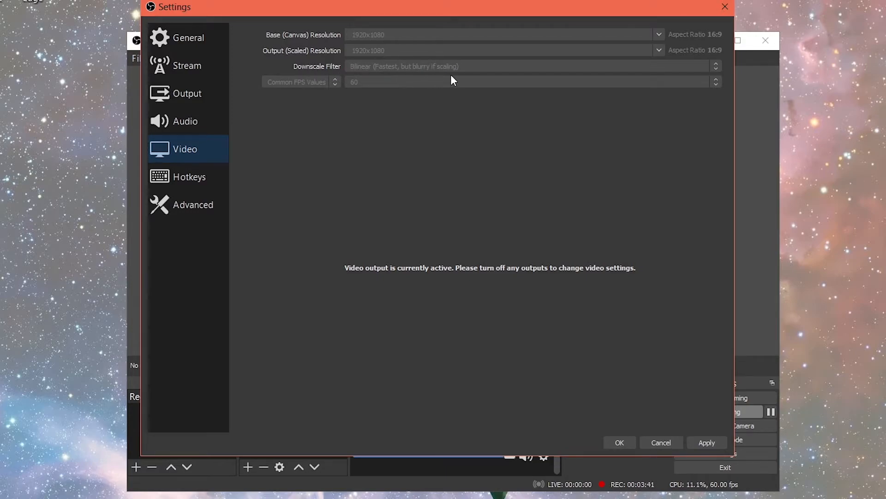
mouse_move(405, 73)
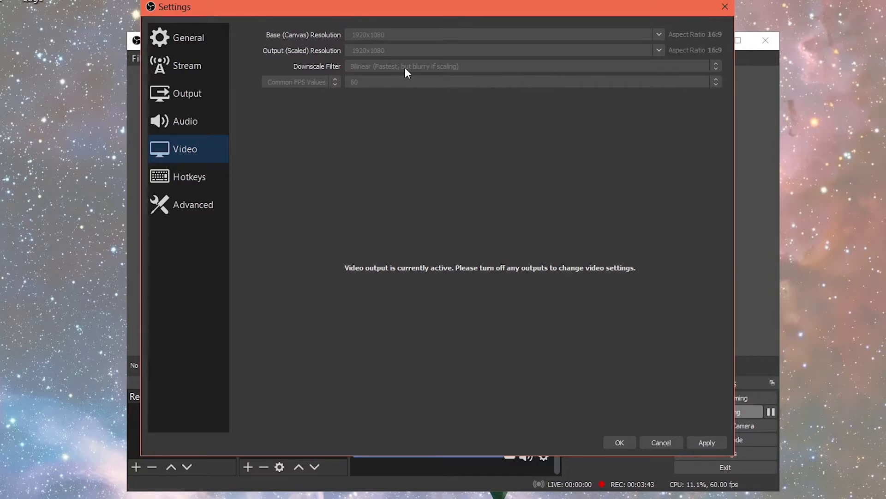
Review Hotkeys and Advanced settings, keep Process Priority at High, and close Settings
click(189, 176)
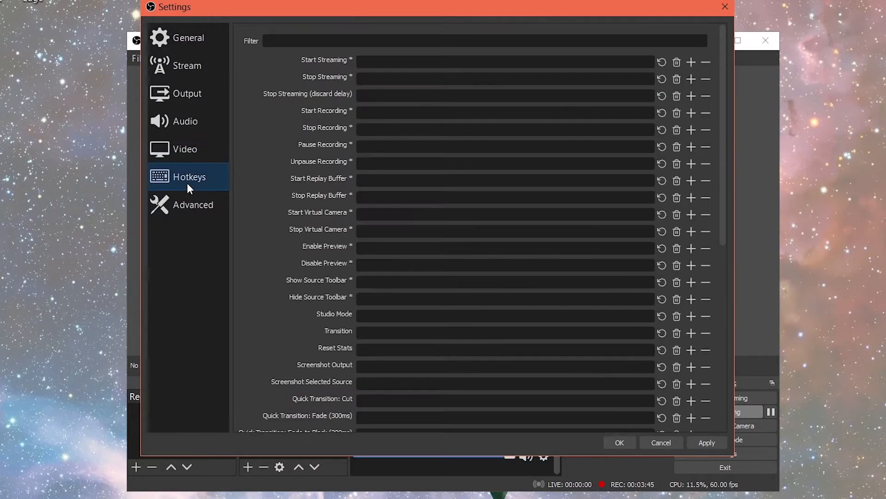
click(193, 205)
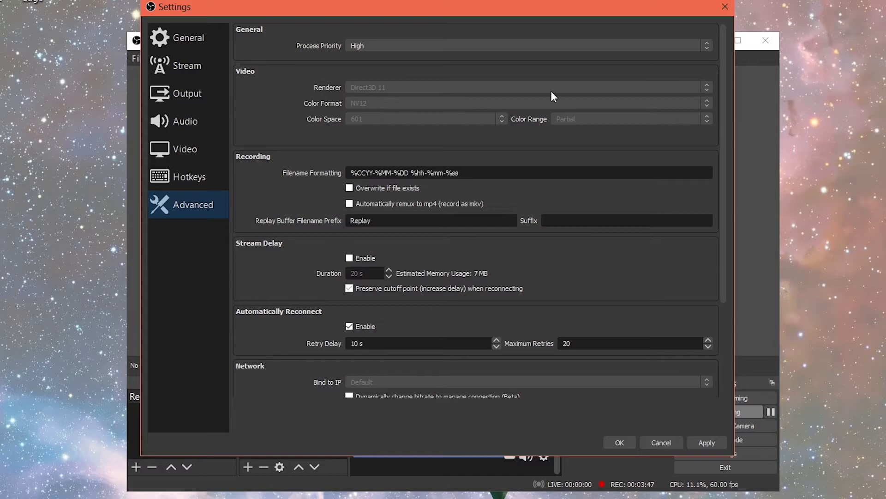
scroll(down, 3)
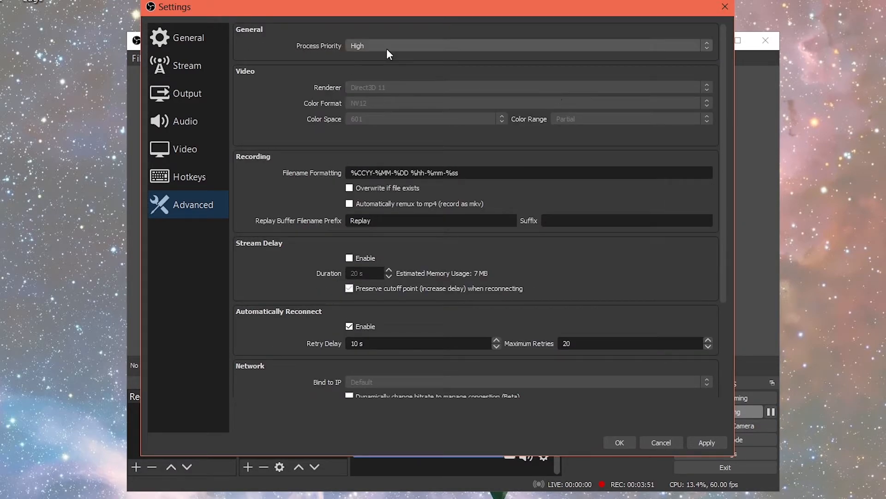
click(528, 46)
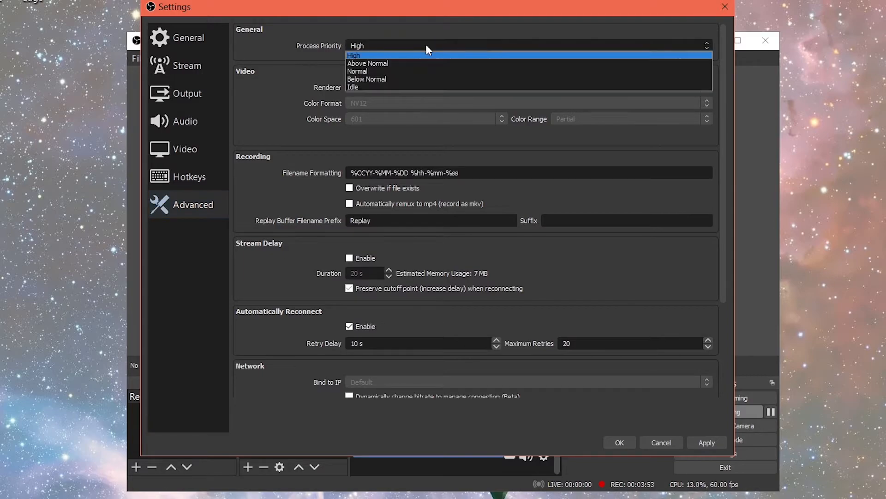
click(354, 54)
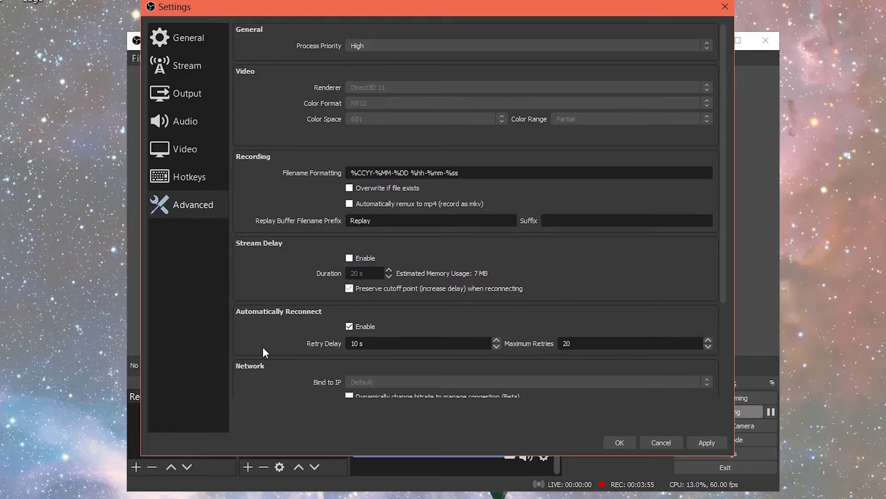
mouse_move(648, 271)
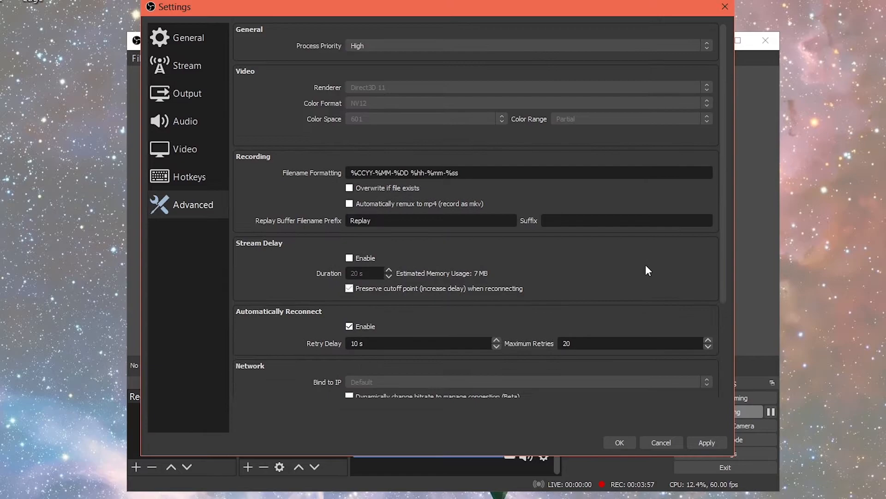
mouse_move(441, 69)
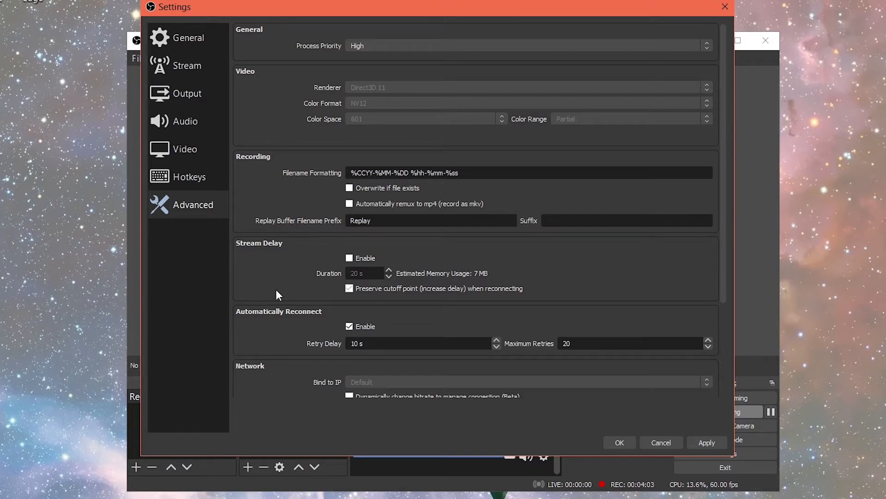
mouse_move(286, 247)
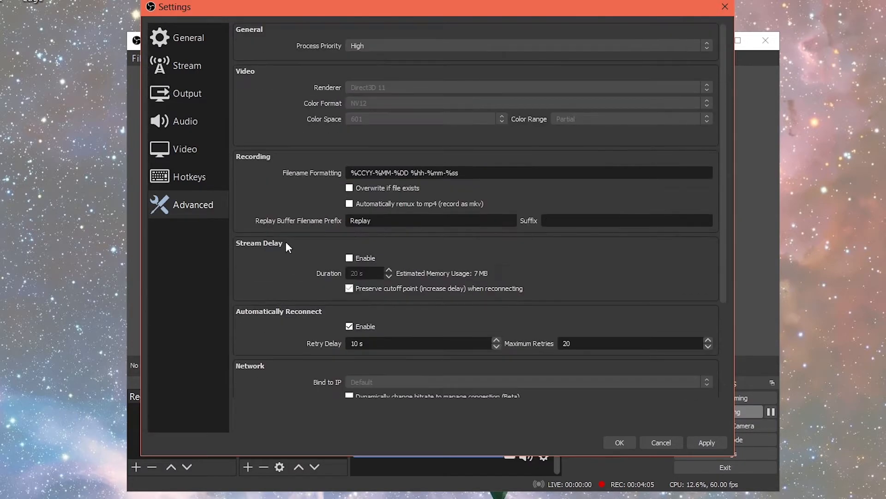
mouse_move(299, 58)
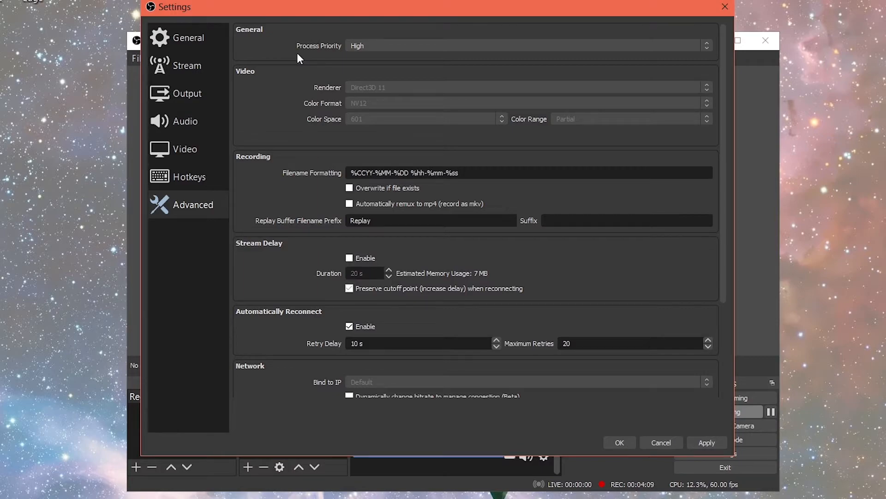
mouse_move(293, 165)
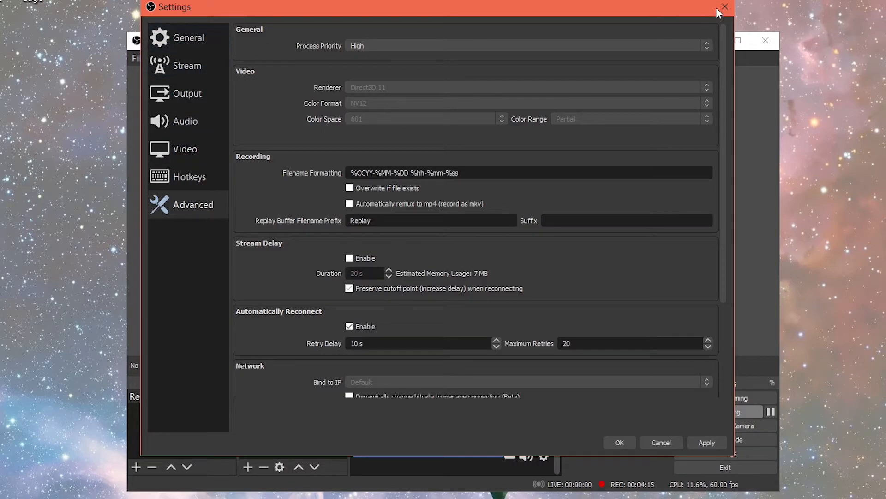
click(187, 93)
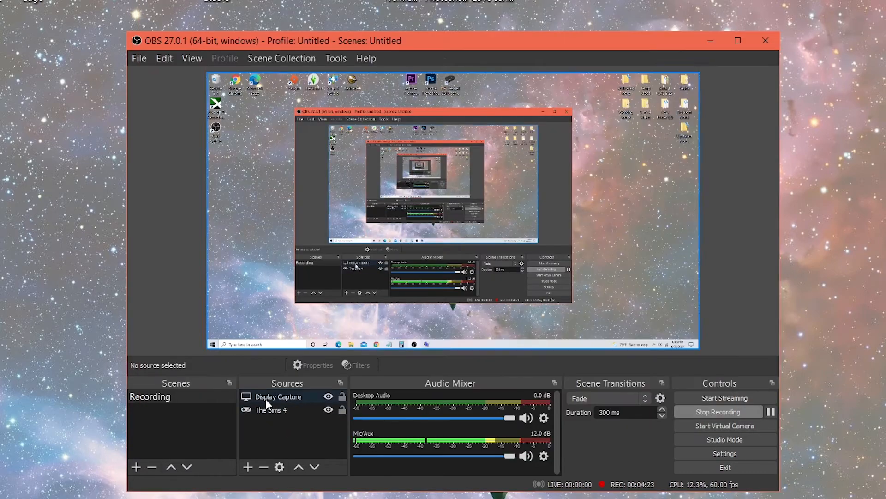
click(245, 409)
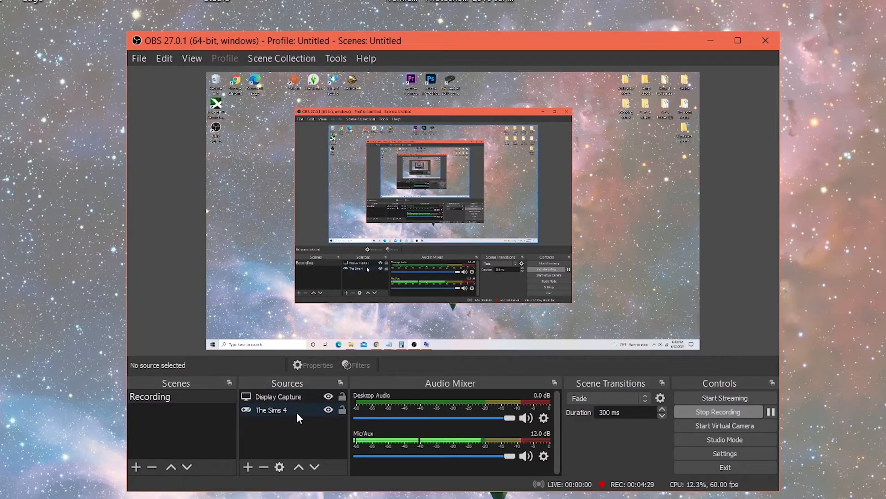
click(278, 396)
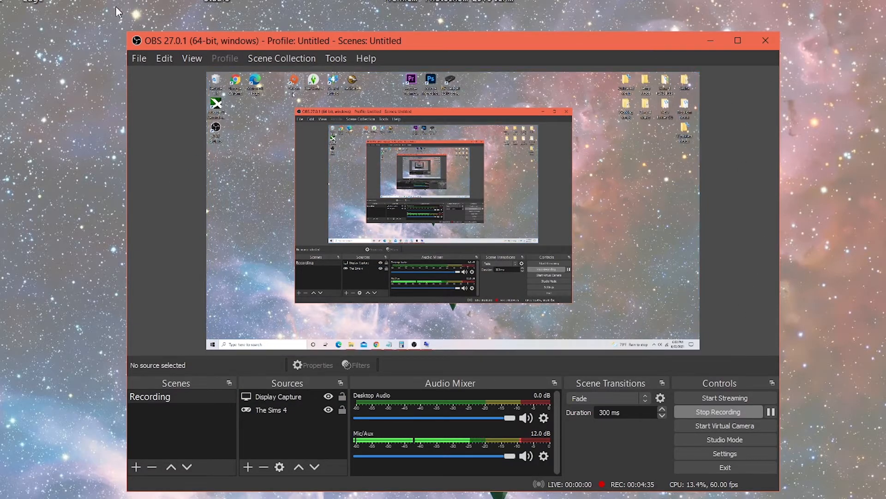
click(271, 409)
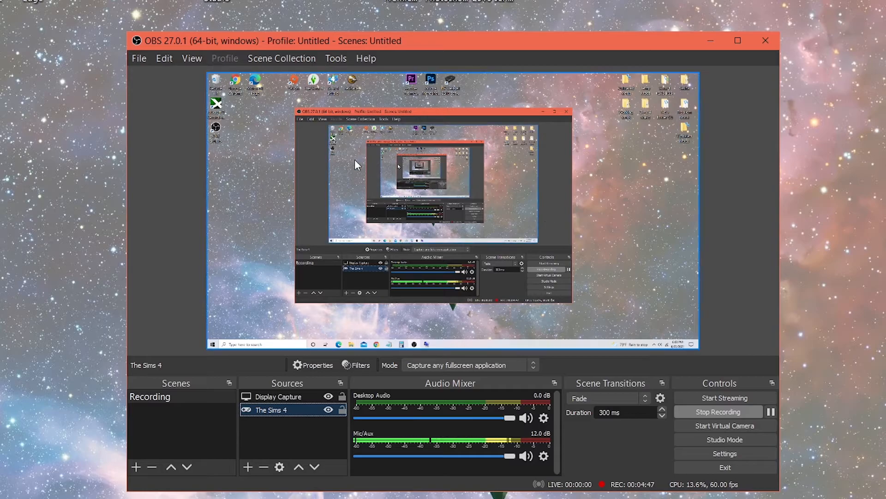
mouse_move(435, 68)
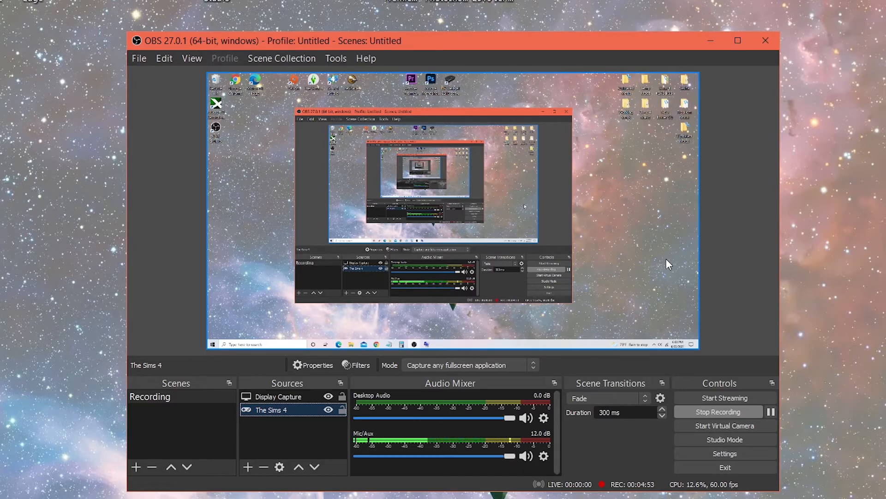
mouse_move(692, 180)
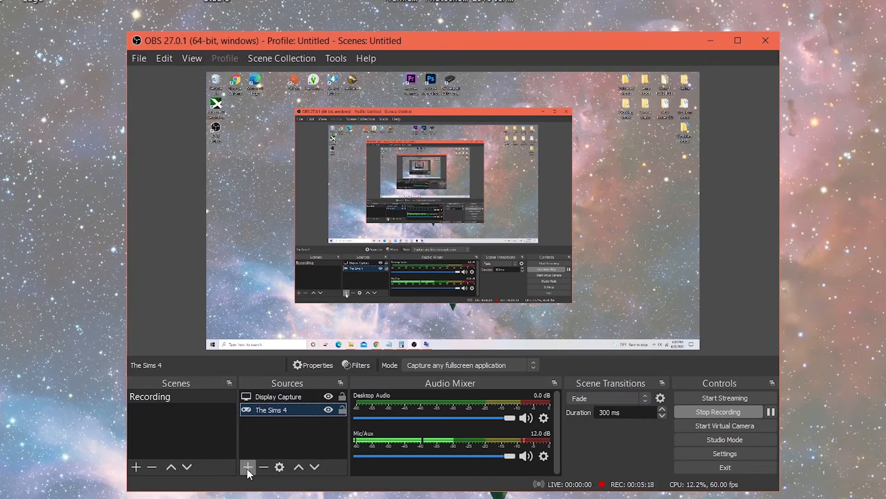
Add a Game Capture source named 'The sims 4 temp' with default fullscreen capture settings
click(248, 467)
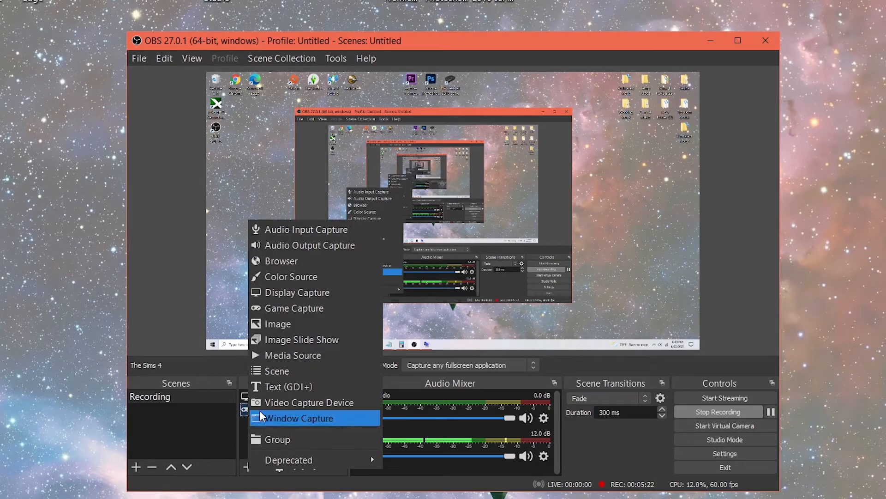
mouse_move(315, 292)
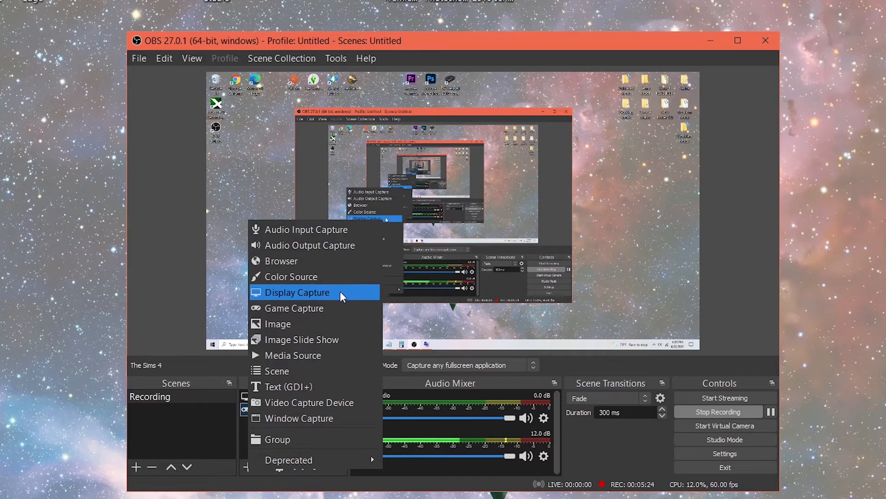
click(297, 293)
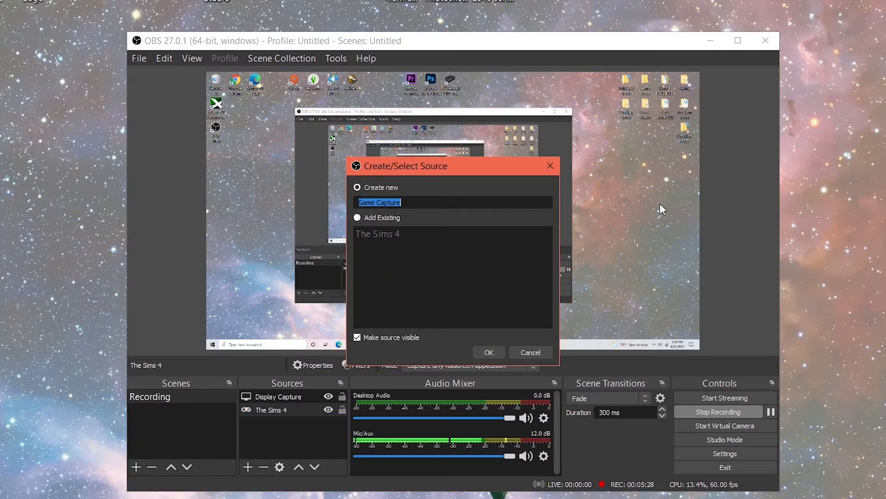
text(t)
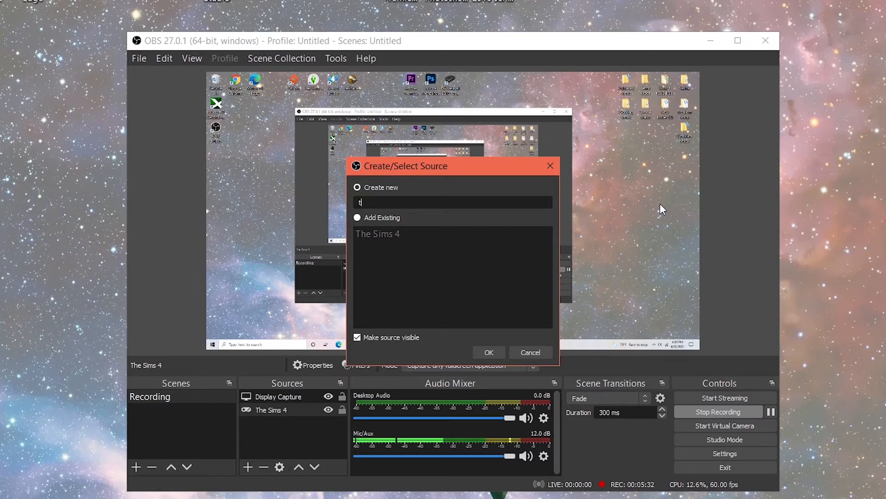
text(The)
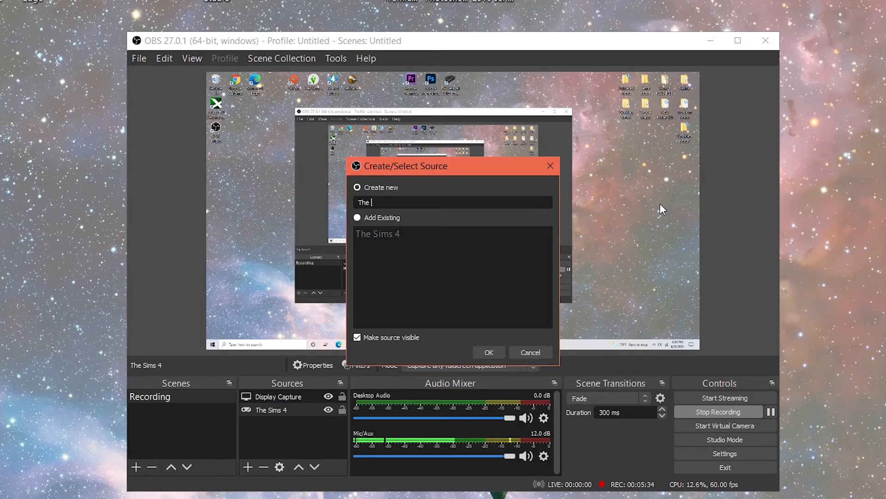
text(sims)
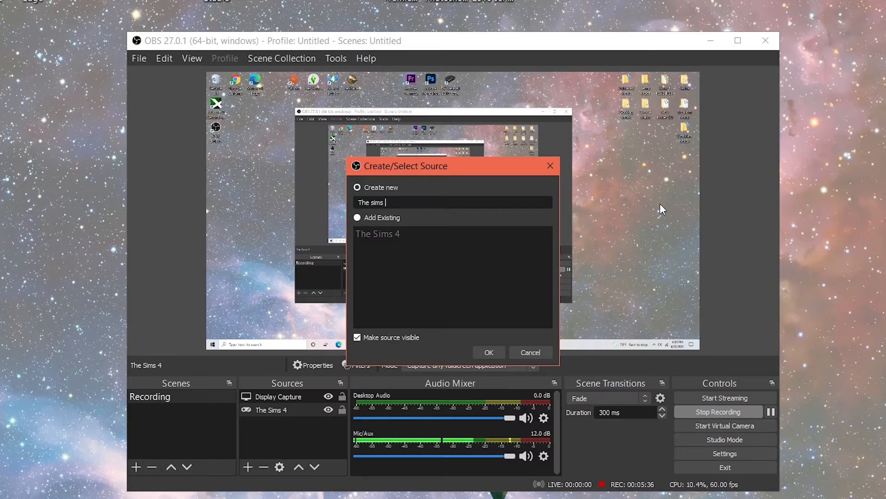
text(4)
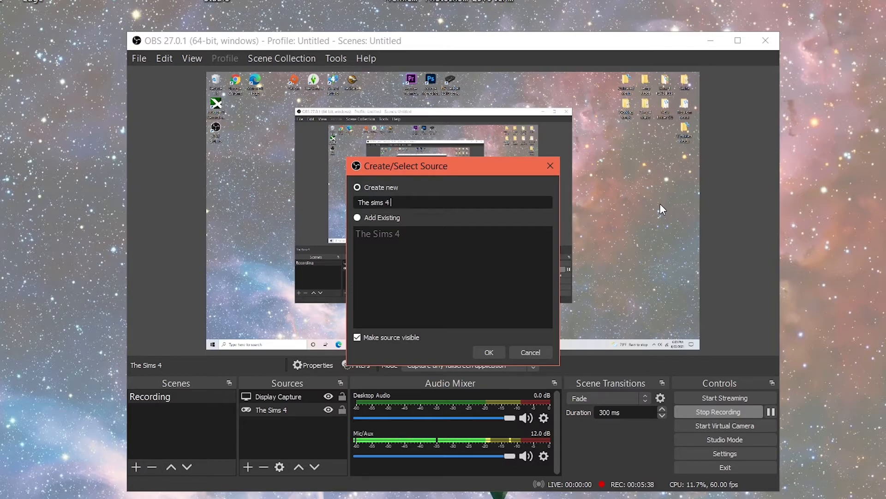
text(temp)
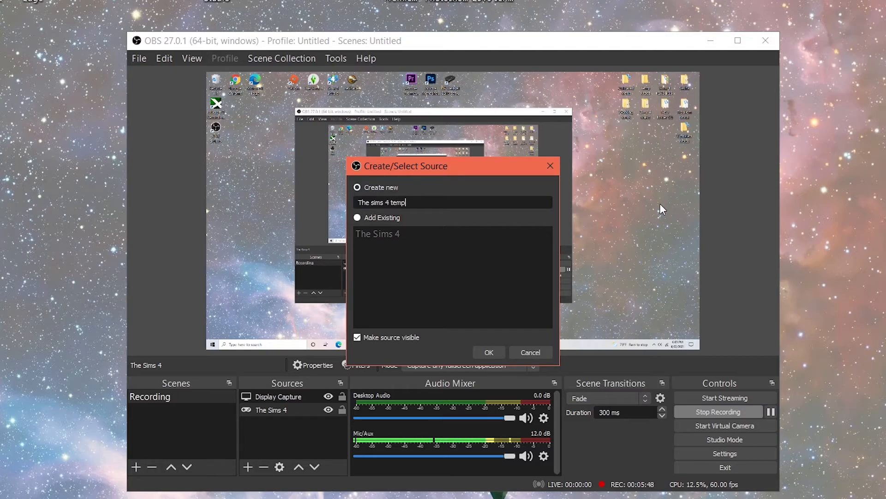
click(488, 351)
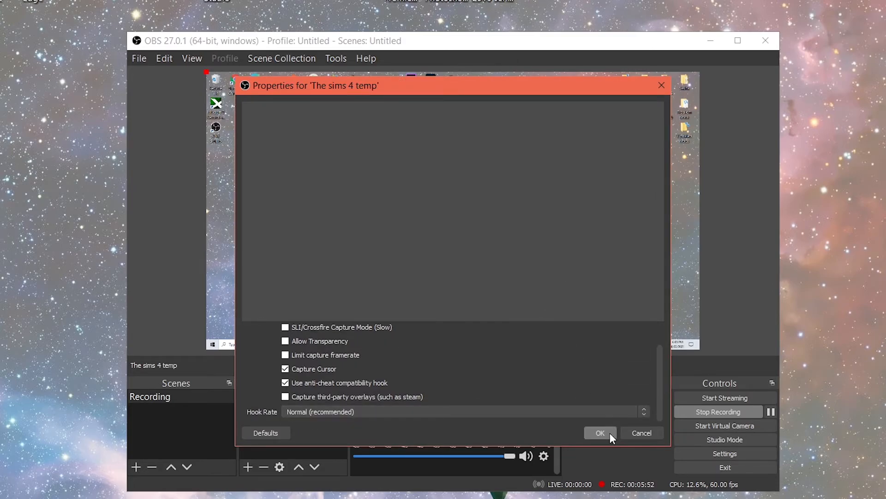
click(600, 432)
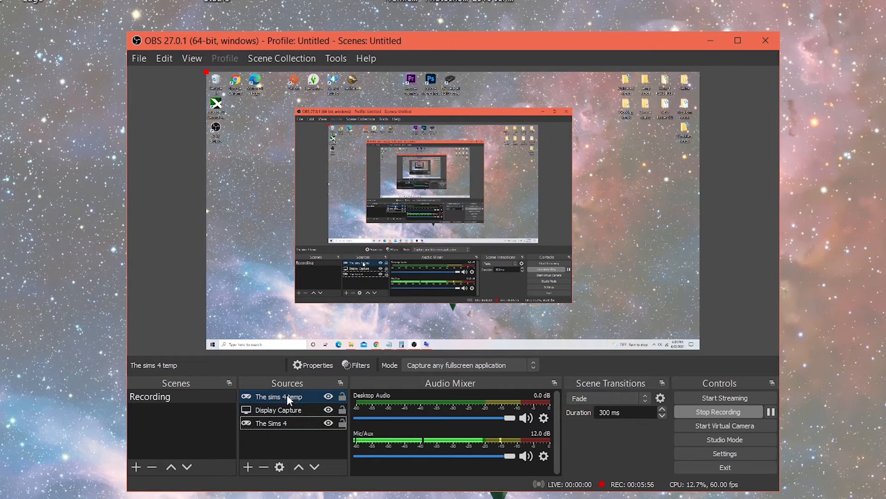
Remove the 'The sims 4 temp' source and confirm, leaving Display Capture and The Sims 4
click(277, 396)
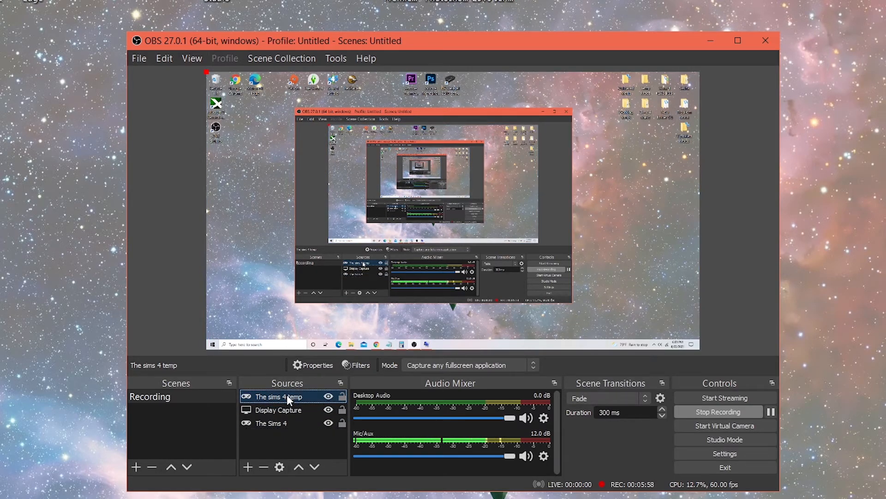
right_click(275, 396)
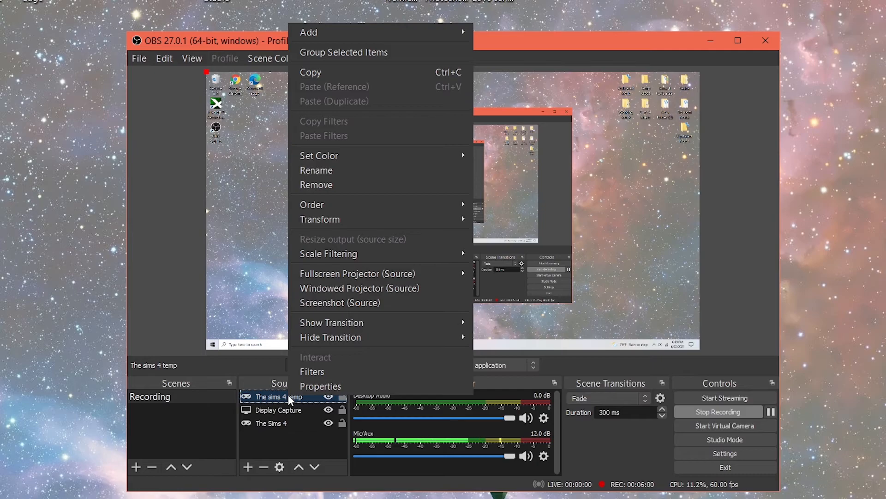
mouse_move(394, 283)
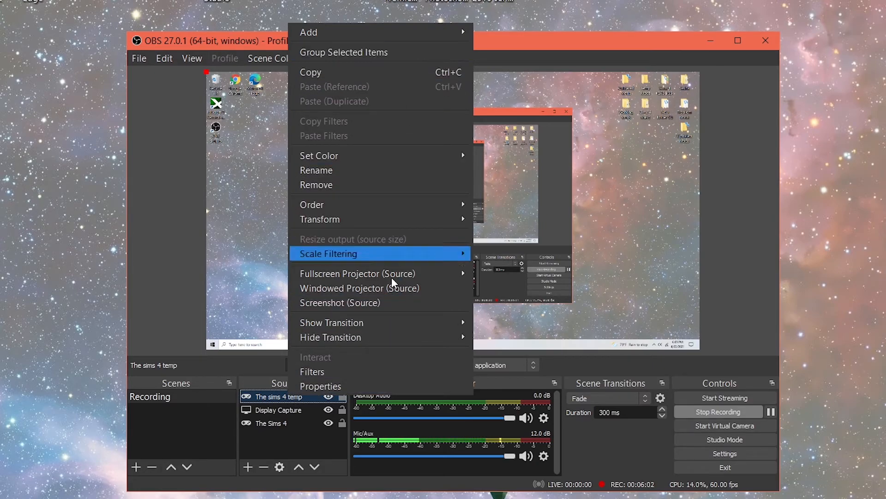
click(316, 185)
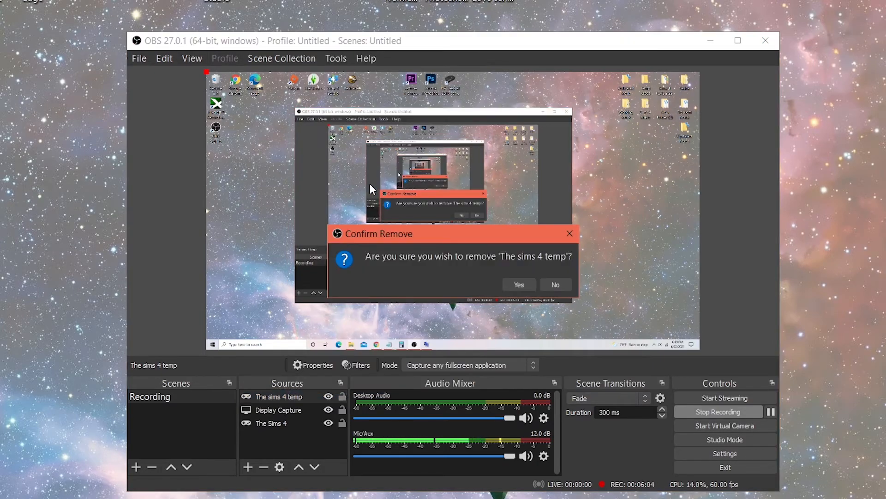
click(518, 284)
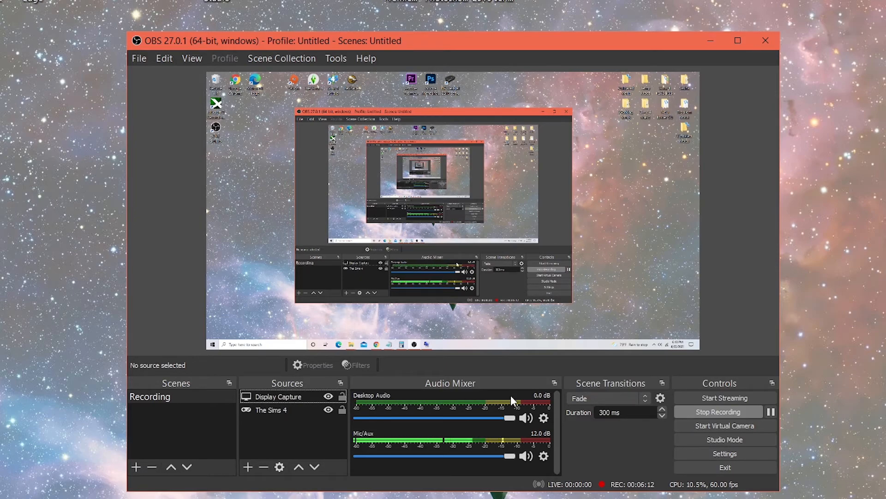
mouse_move(299, 450)
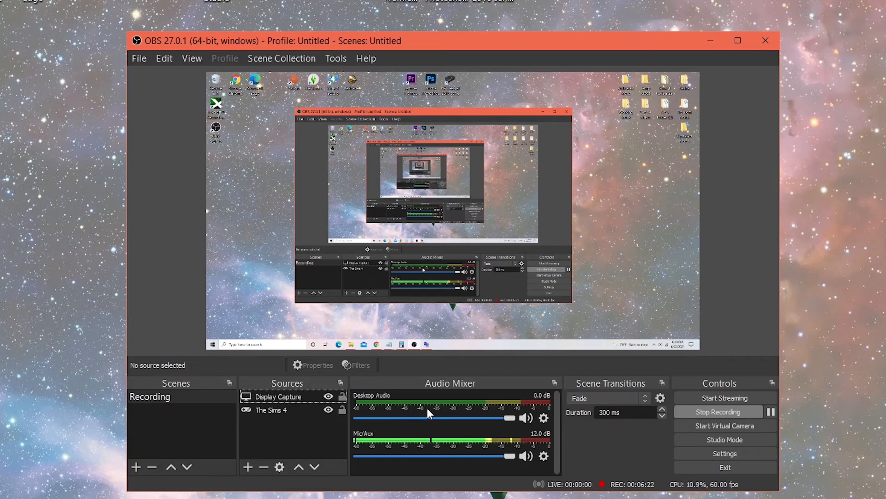
mouse_move(511, 428)
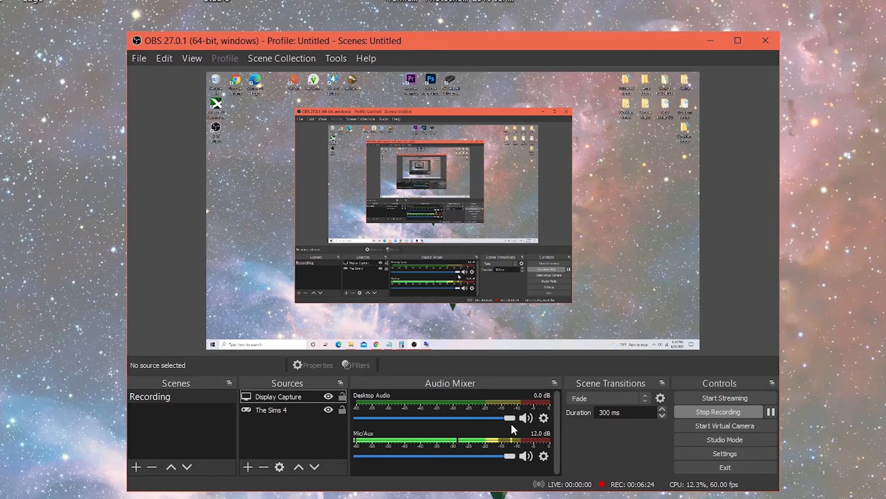
drag(508, 418, 487, 418)
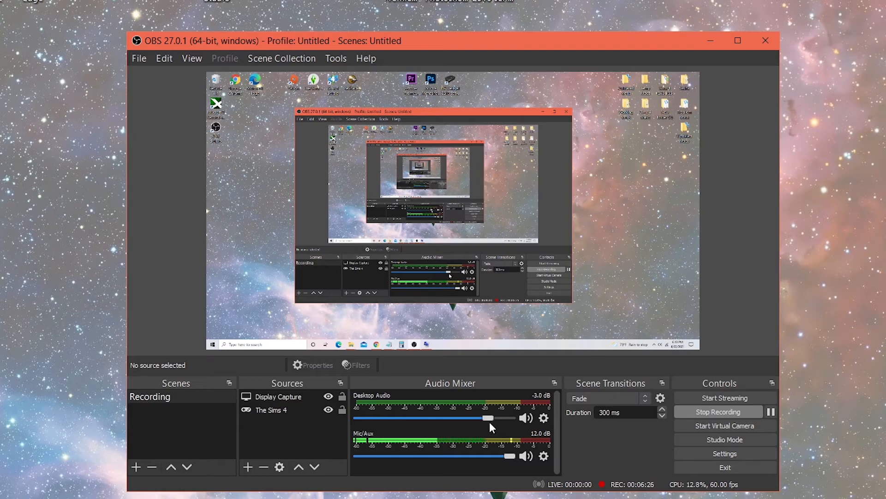
drag(487, 418, 509, 418)
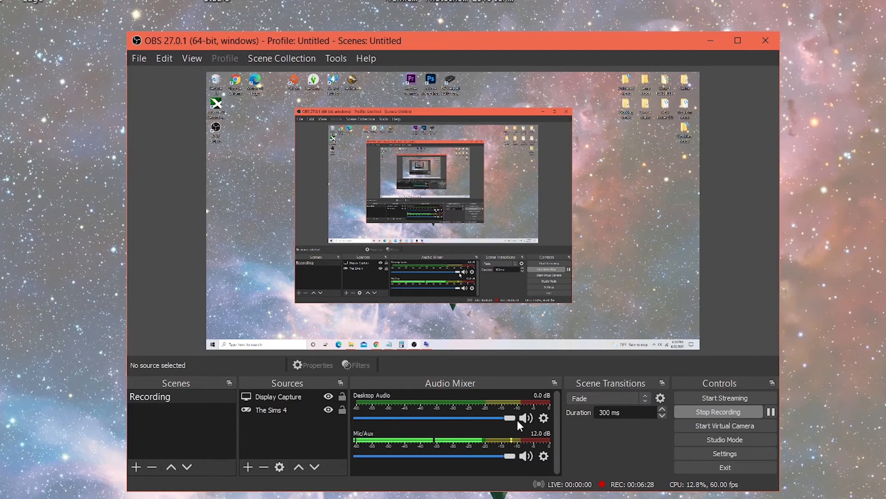
mouse_move(779, 150)
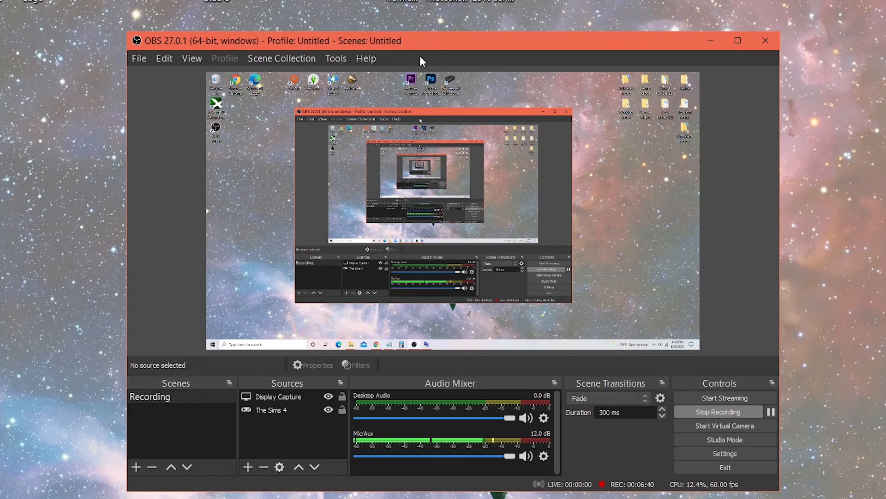
mouse_move(404, 52)
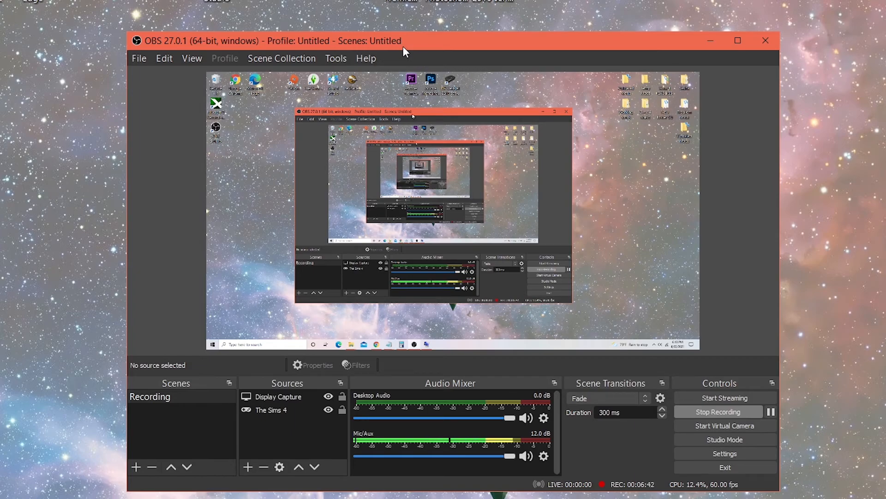